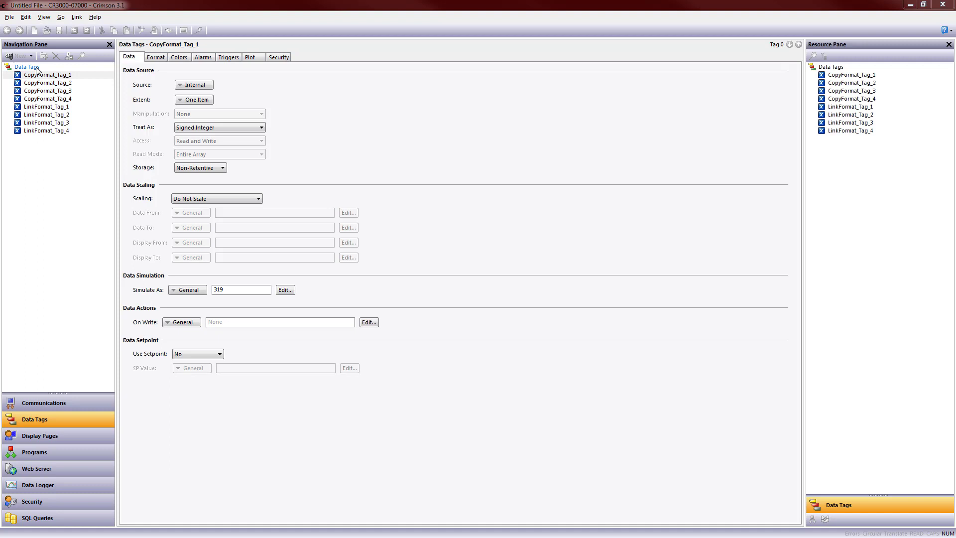
Step: Review CopyFormat_Tag_1, Tag_4 and LinkFormat_Tag_2 settings, noting Tag_1's simulated value 319
{"action": "left_click", "coordinate": [48, 75]}
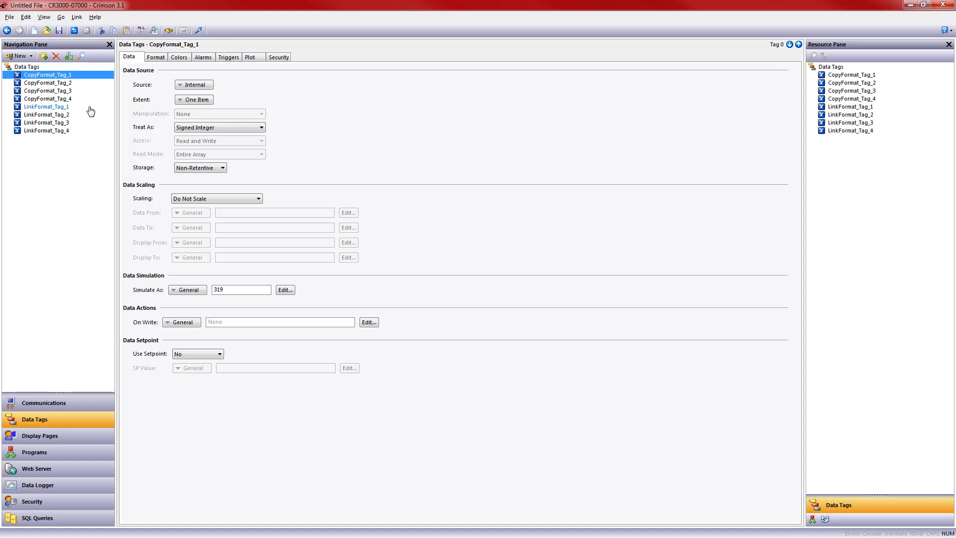
{"action": "left_click", "coordinate": [48, 99]}
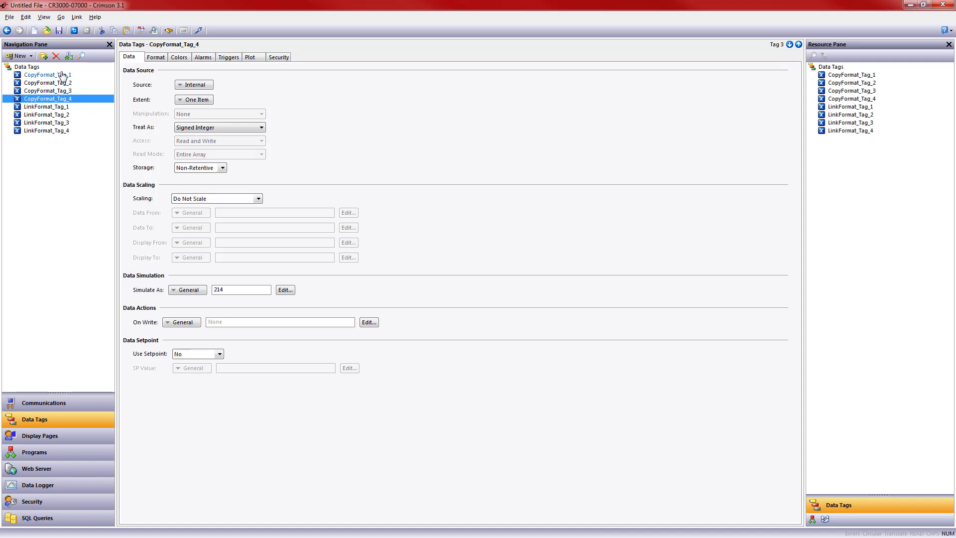
{"action": "left_click", "coordinate": [47, 75]}
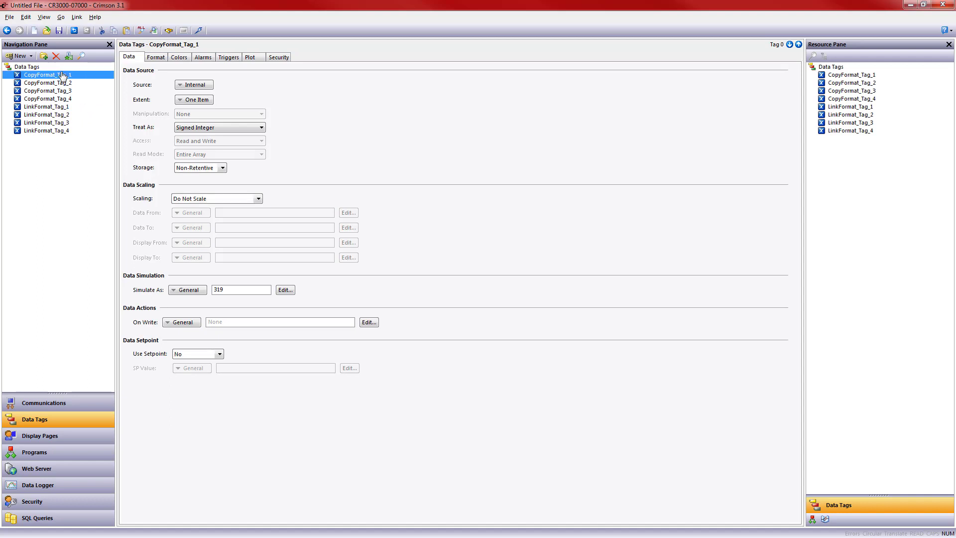
{"action": "mouse_move", "coordinate": [210, 339]}
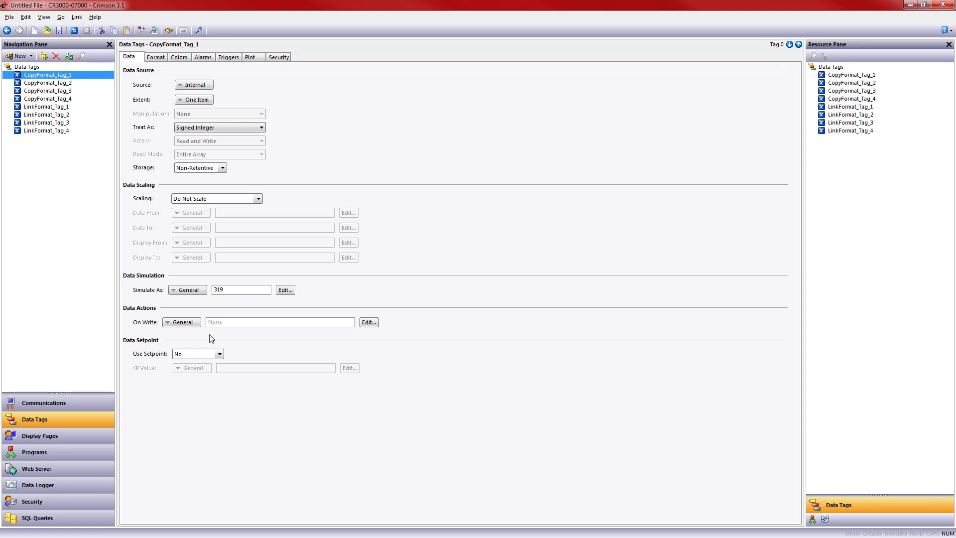
{"action": "triple_click", "coordinate": [241, 288]}
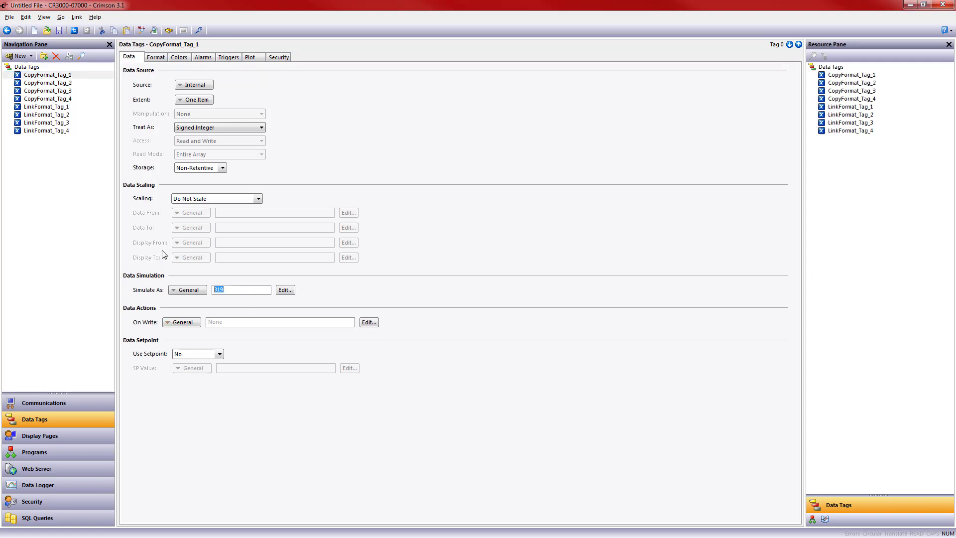
{"action": "left_click", "coordinate": [47, 115]}
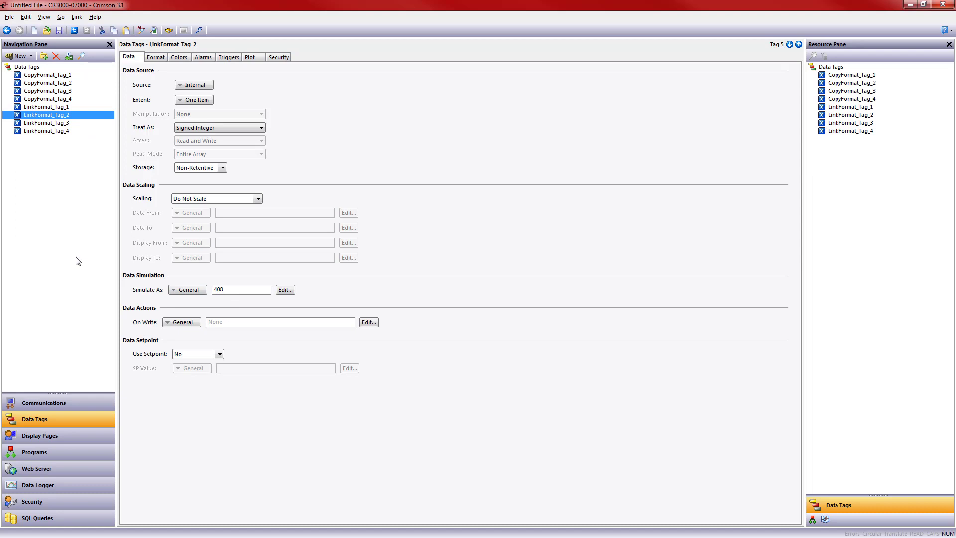
{"action": "left_click", "coordinate": [40, 435]}
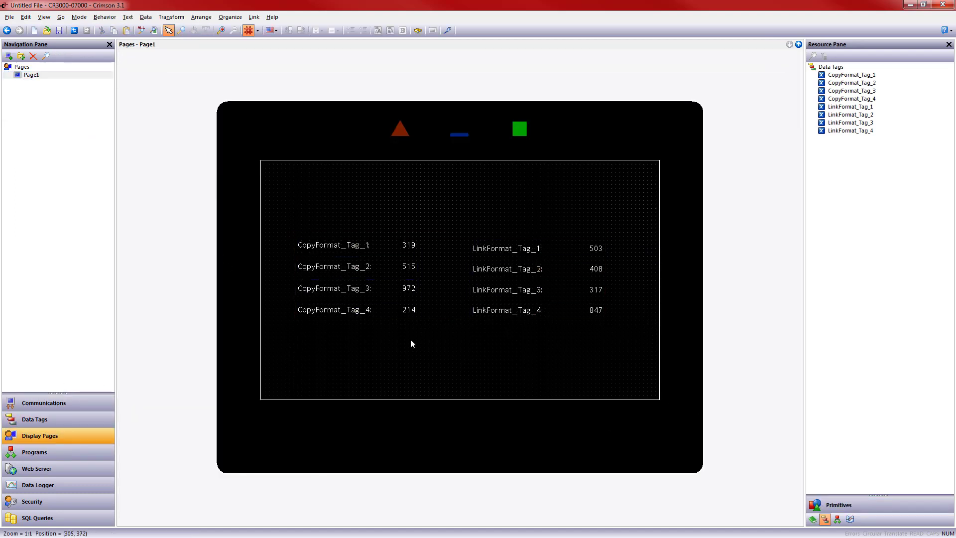
{"action": "mouse_move", "coordinate": [401, 360]}
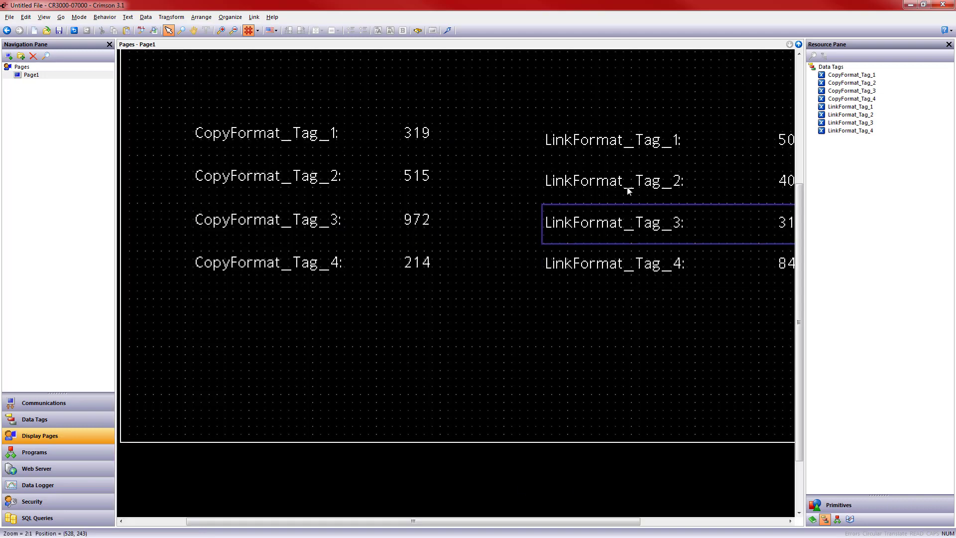
Step: Deselect the LinkFormat_Tag_3 readout on Page1 and toggle the background dot grid off and on
{"action": "left_click", "coordinate": [492, 93]}
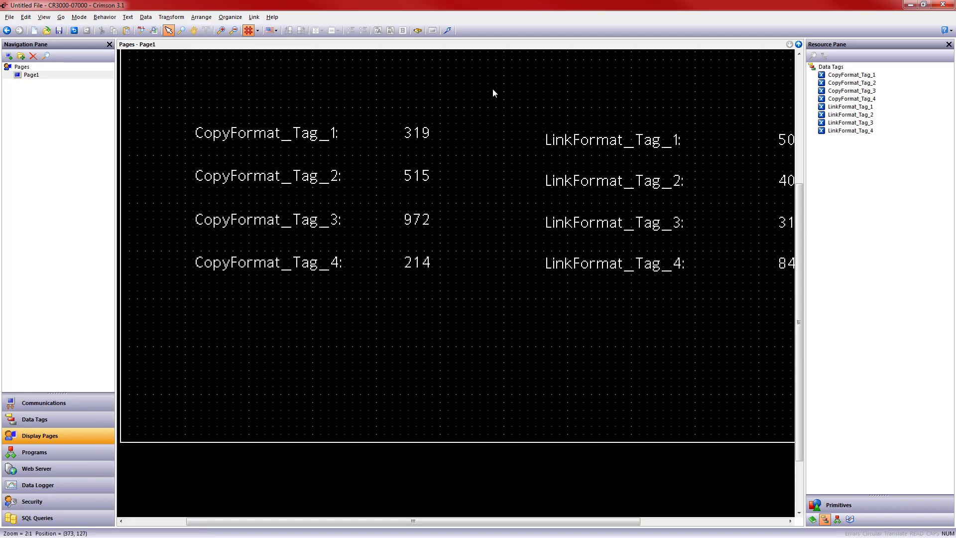
{"action": "mouse_move", "coordinate": [462, 109]}
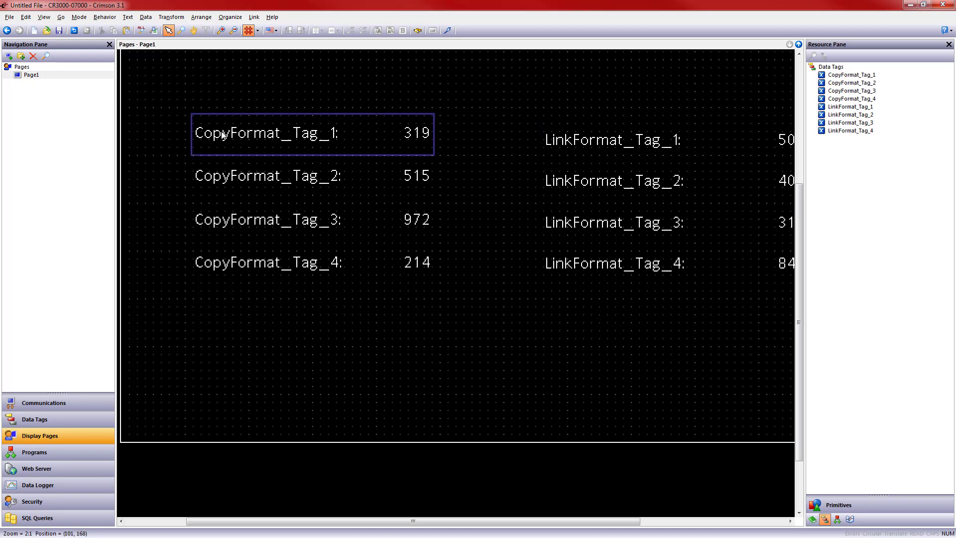
{"action": "left_click", "coordinate": [248, 30]}
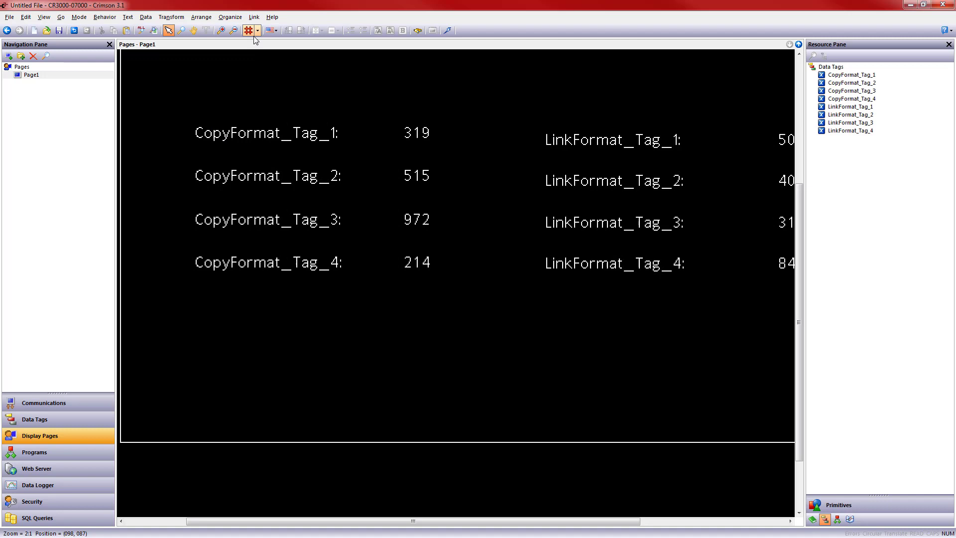
{"action": "left_click", "coordinate": [248, 30]}
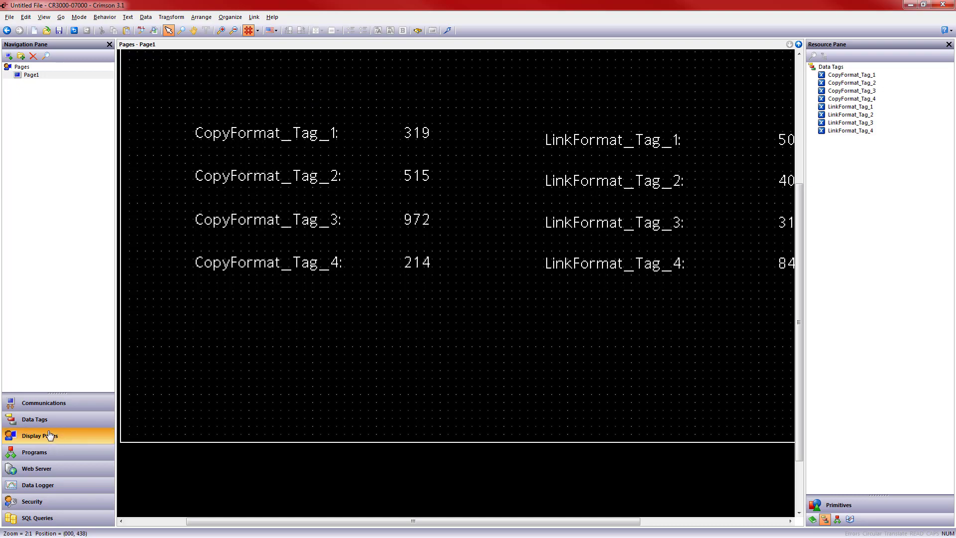
Step: Set CopyFormat_Tag_1's format type to Numeric with one digit after the decimal point
{"action": "left_click", "coordinate": [34, 419]}
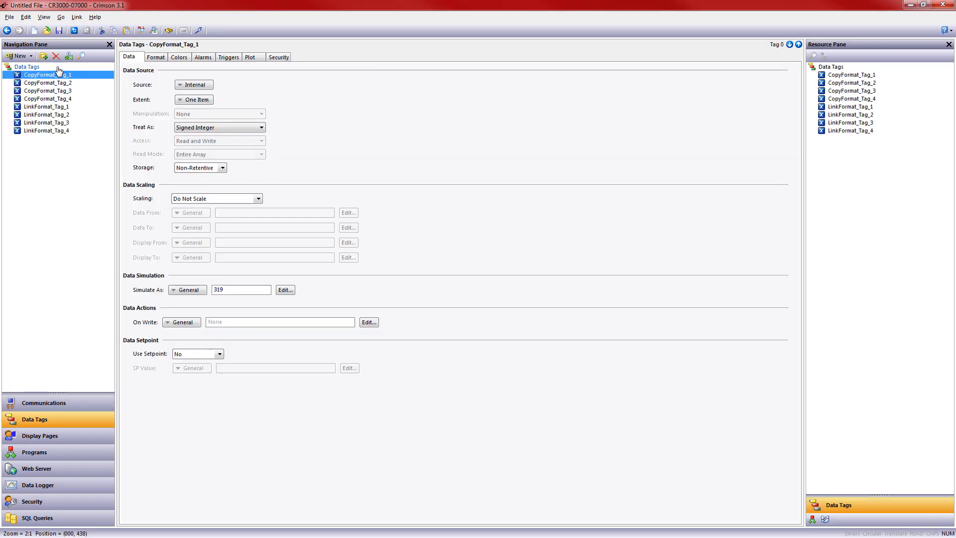
{"action": "left_click", "coordinate": [155, 56]}
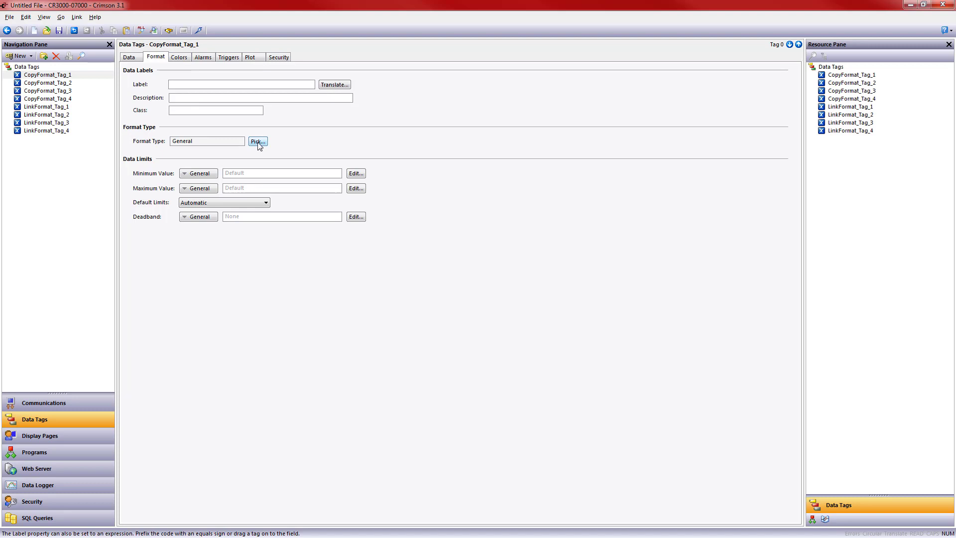
{"action": "left_click", "coordinate": [257, 140]}
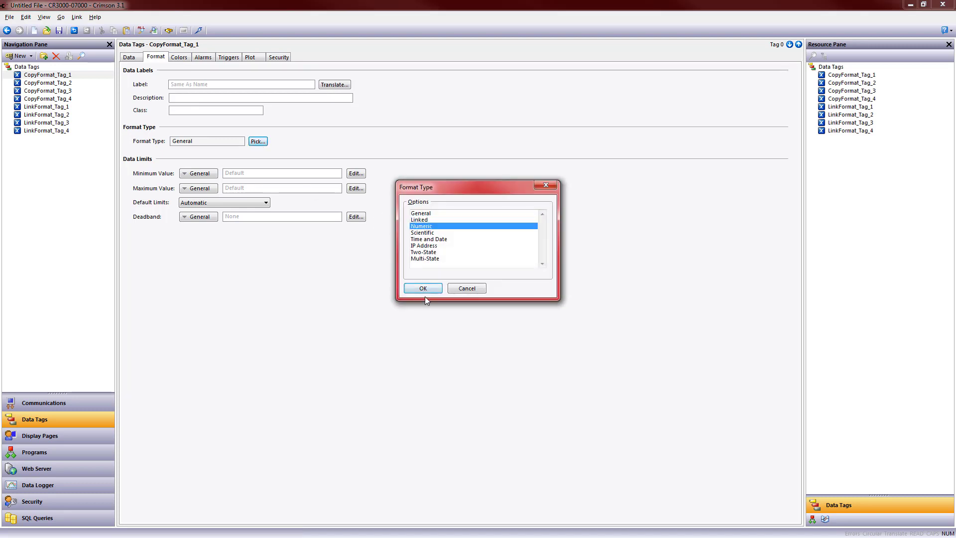
{"action": "left_click", "coordinate": [422, 288]}
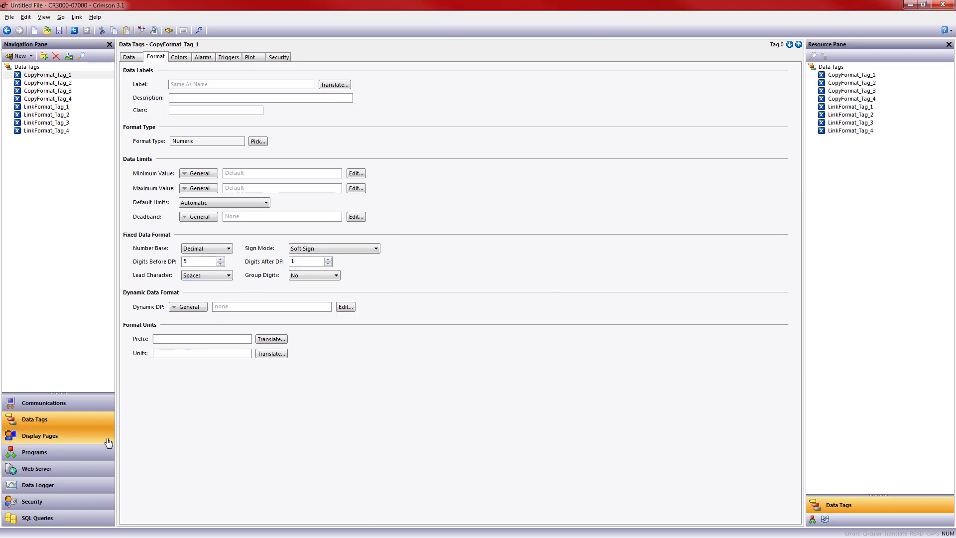
{"action": "left_click", "coordinate": [39, 435]}
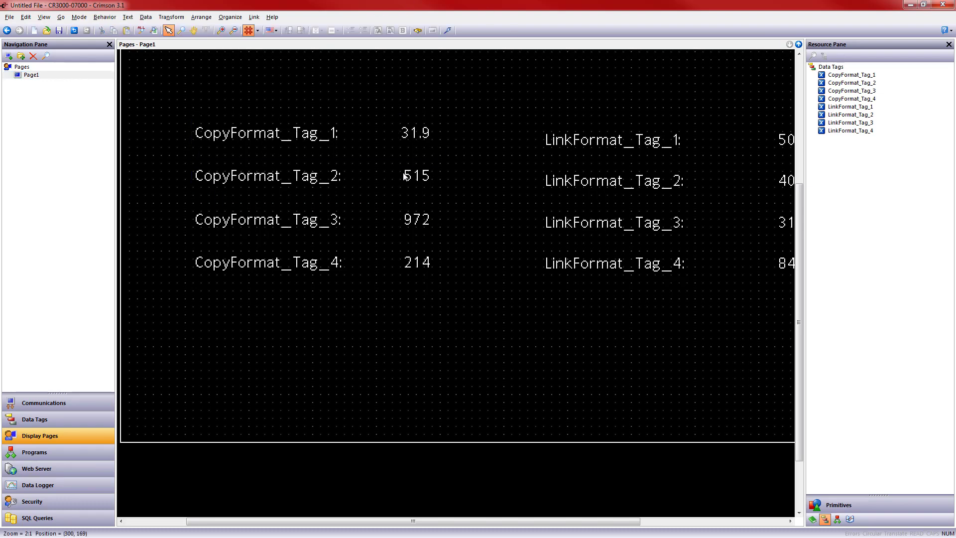
Step: Check that CopyFormat_Tag_1 reads 31.9 on Page1, then return to the data tags
{"action": "left_click", "coordinate": [304, 132]}
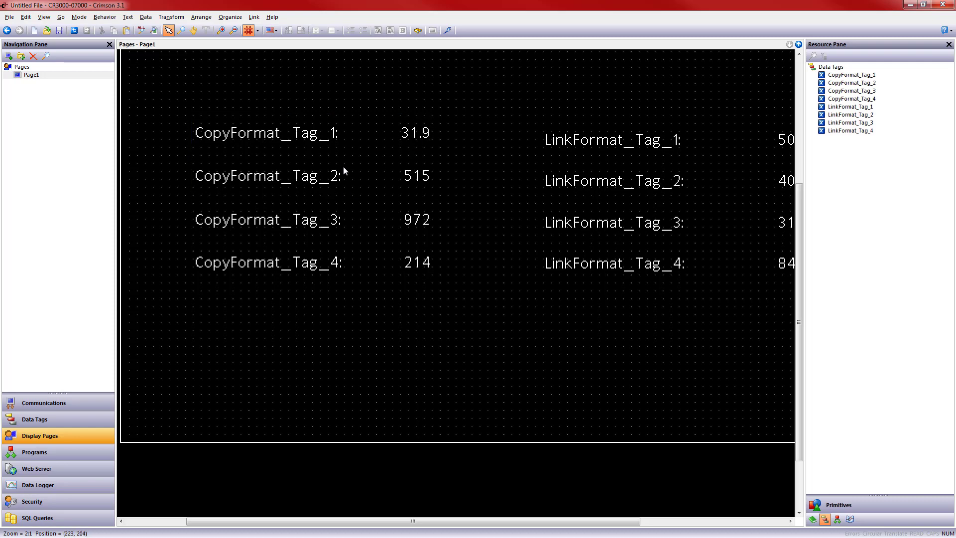
{"action": "mouse_move", "coordinate": [79, 428]}
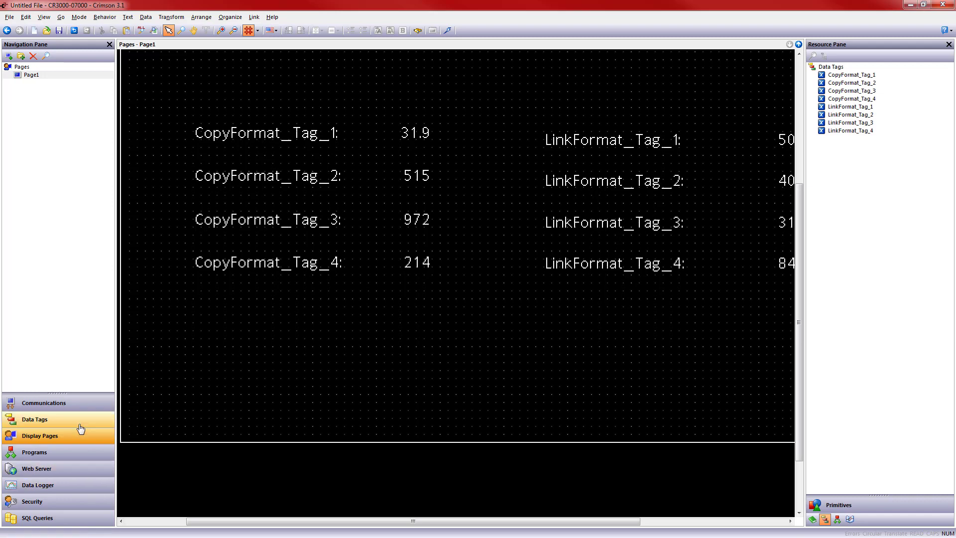
{"action": "left_click", "coordinate": [33, 419]}
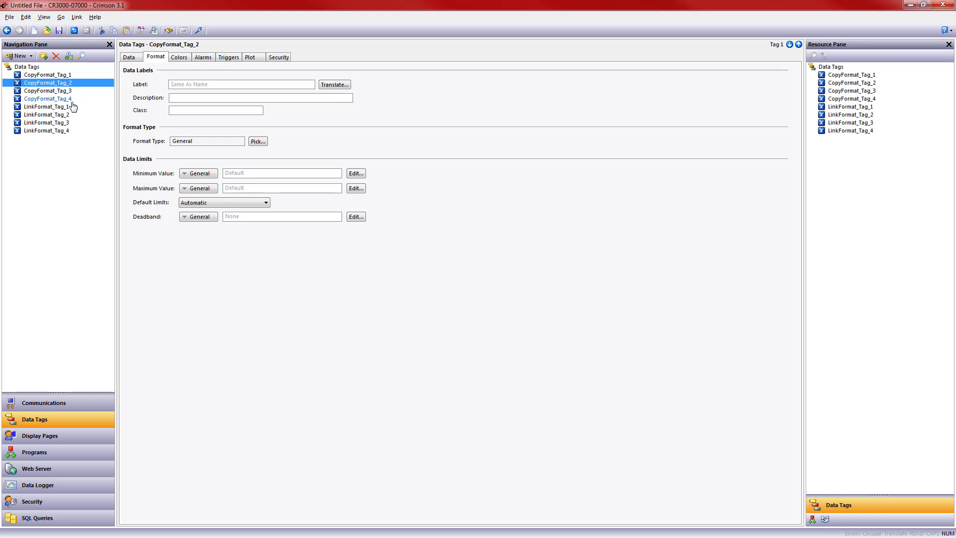
Step: Copy CopyFormat_Tag_1's format onto Tags 2–4 so Page1 shows 51.5, 97.2 and 21.4
{"action": "left_click", "coordinate": [47, 98]}
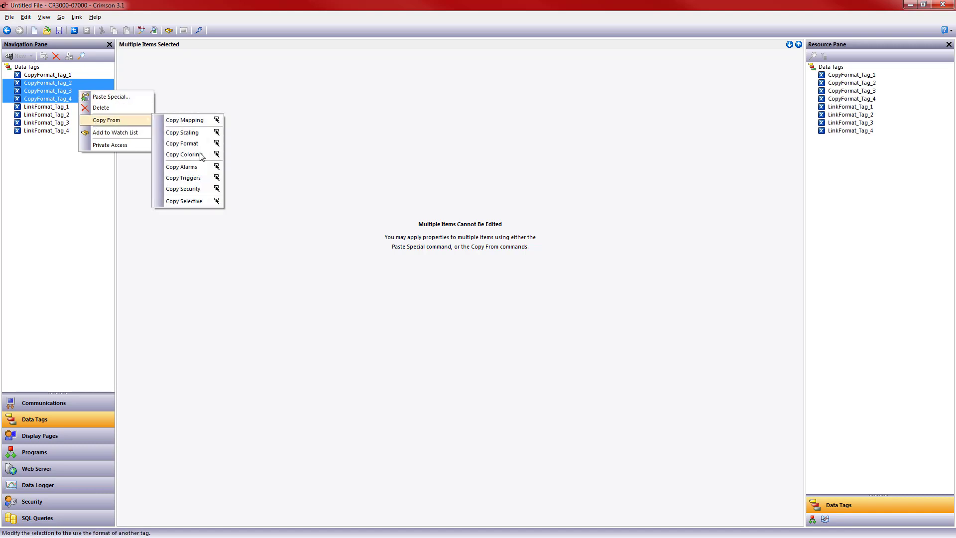
{"action": "left_click", "coordinate": [181, 155]}
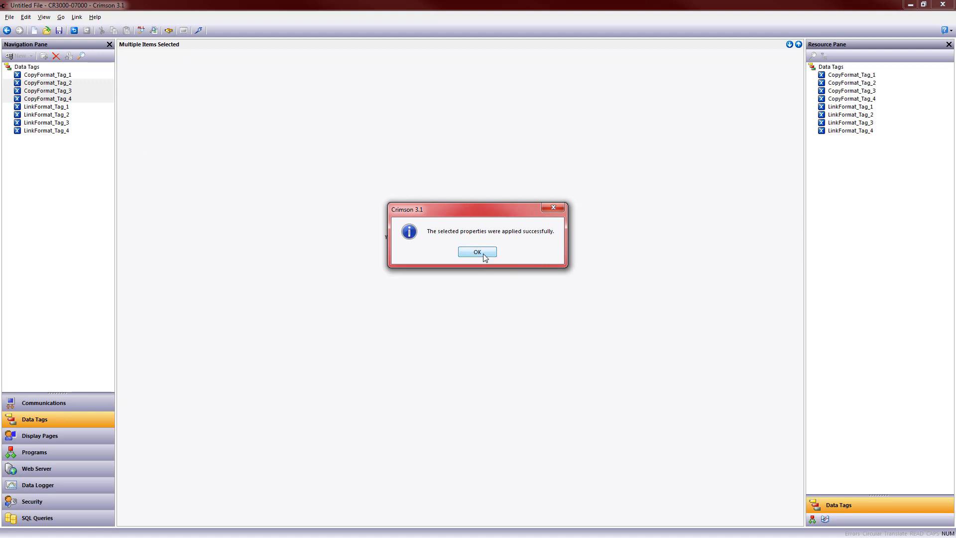
{"action": "left_click", "coordinate": [477, 252]}
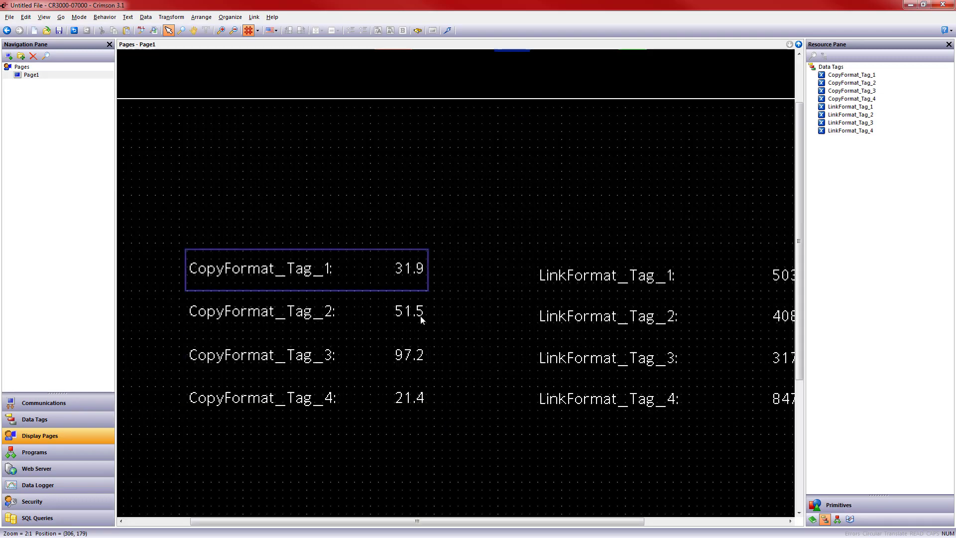
{"action": "left_click", "coordinate": [287, 397]}
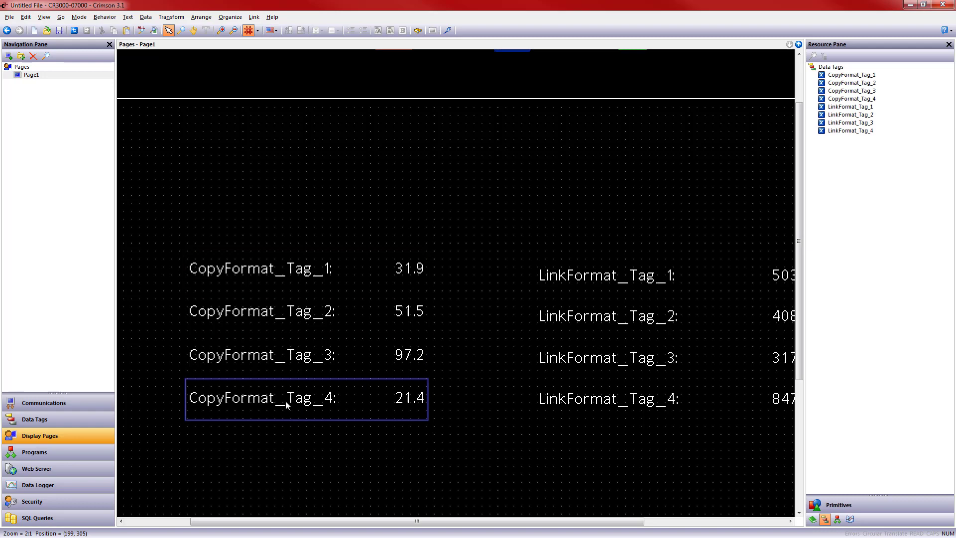
{"action": "left_click", "coordinate": [35, 419]}
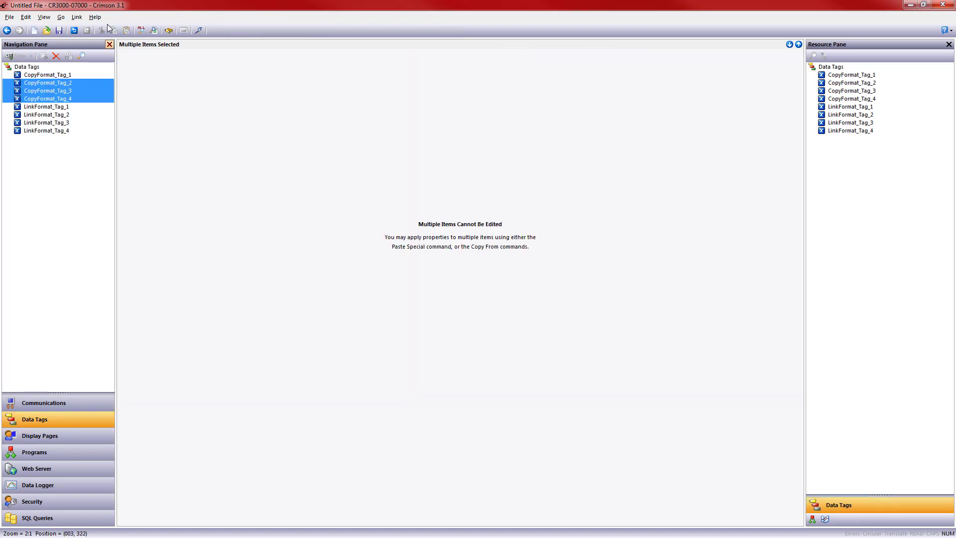
Step: Set CopyFormat_Tag_1's units to gpm so it reads 31.9 gpm on Page1
{"action": "left_click", "coordinate": [47, 74]}
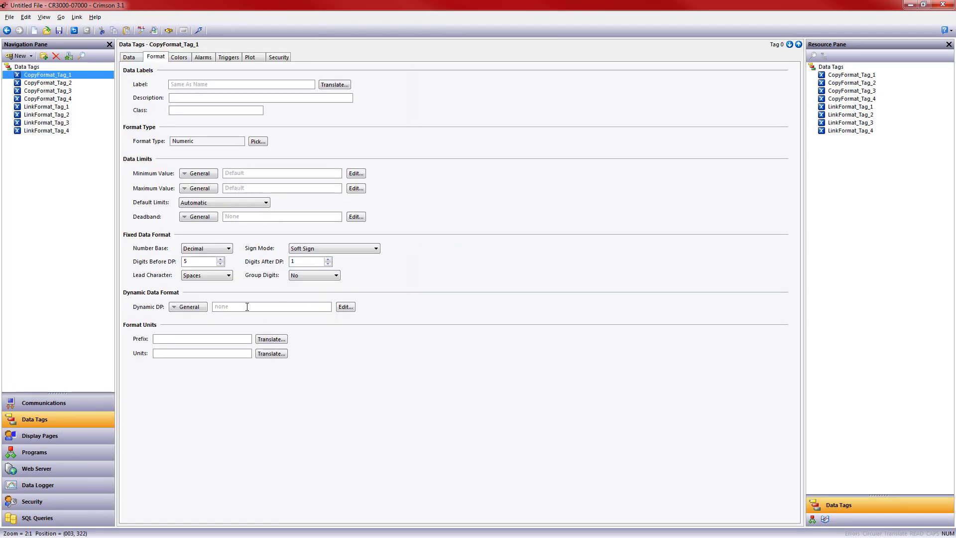
{"action": "left_click", "coordinate": [201, 352]}
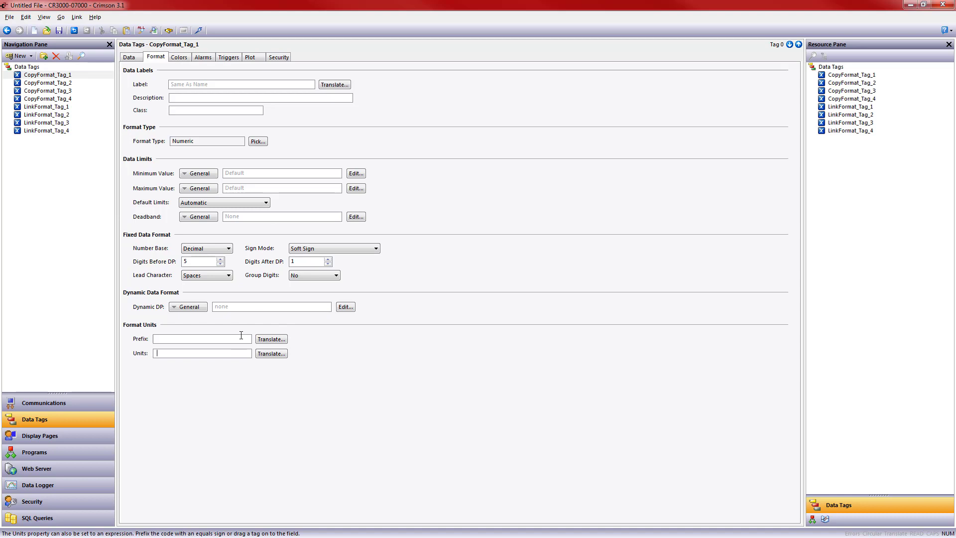
{"action": "type", "text": "gpm"}
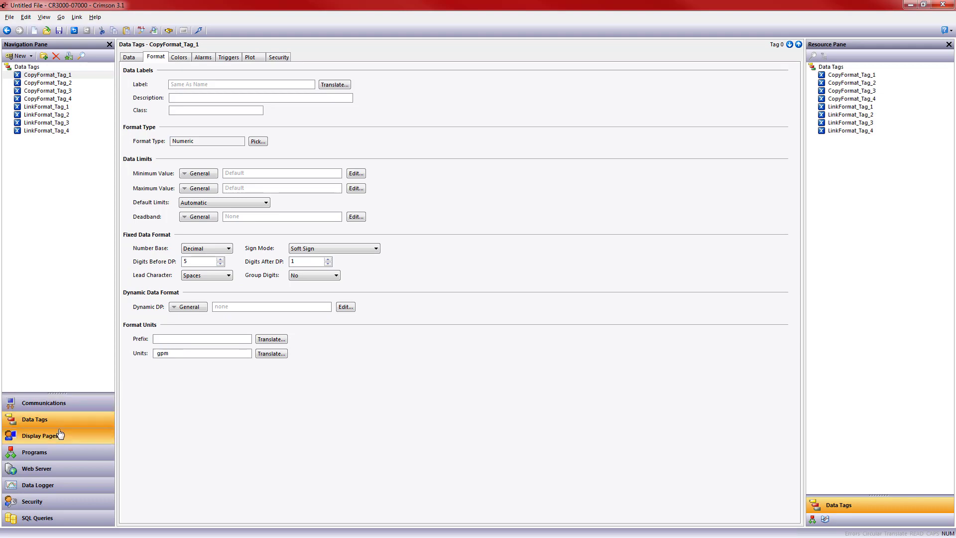
{"action": "left_click", "coordinate": [40, 435]}
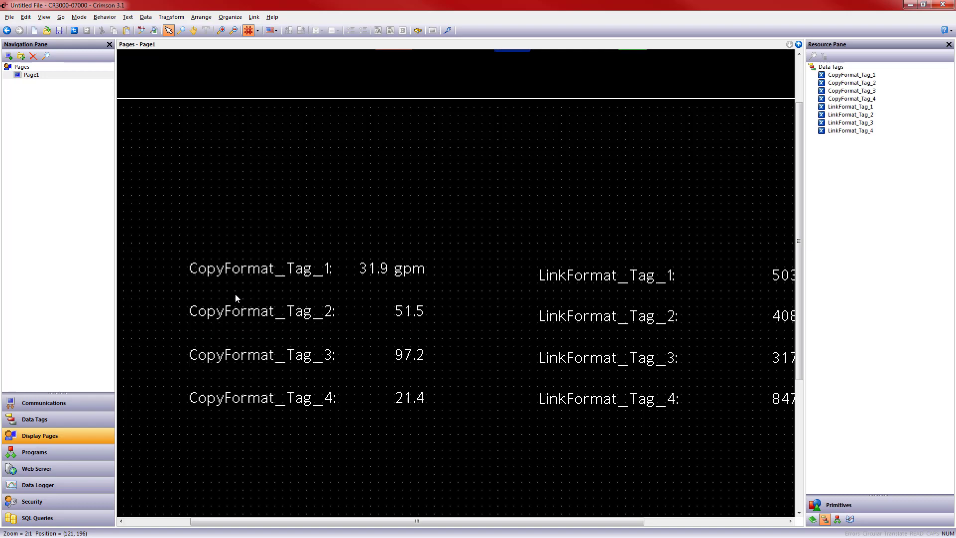
Step: Copy CopyFormat_Tag_1's gpm format onto CopyFormat Tags 2–4 again
{"action": "left_click", "coordinate": [31, 75]}
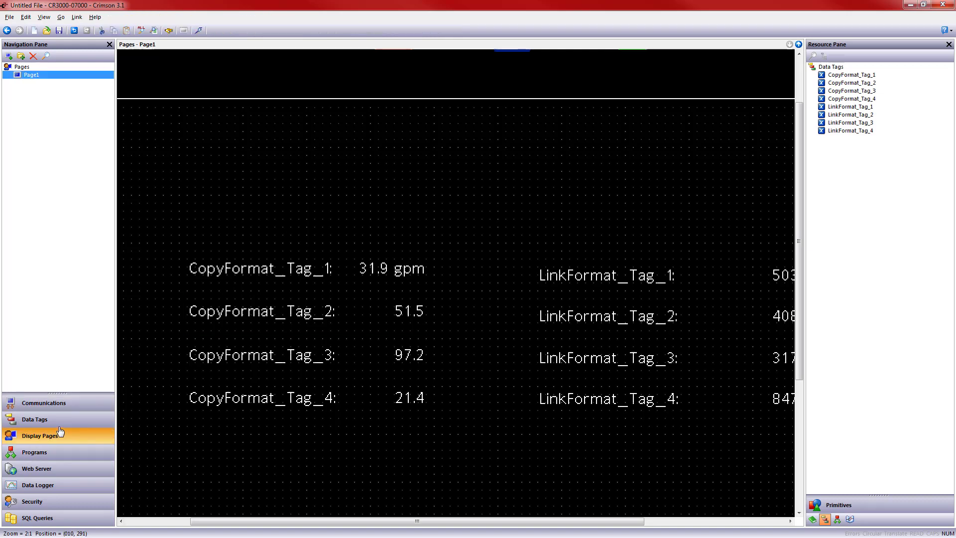
{"action": "left_click", "coordinate": [34, 419]}
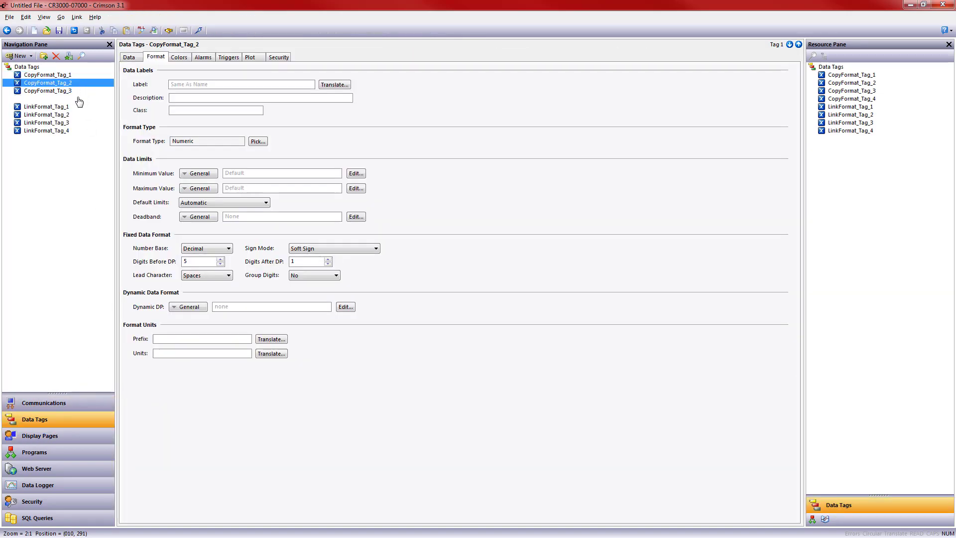
{"action": "right_click", "coordinate": [48, 99]}
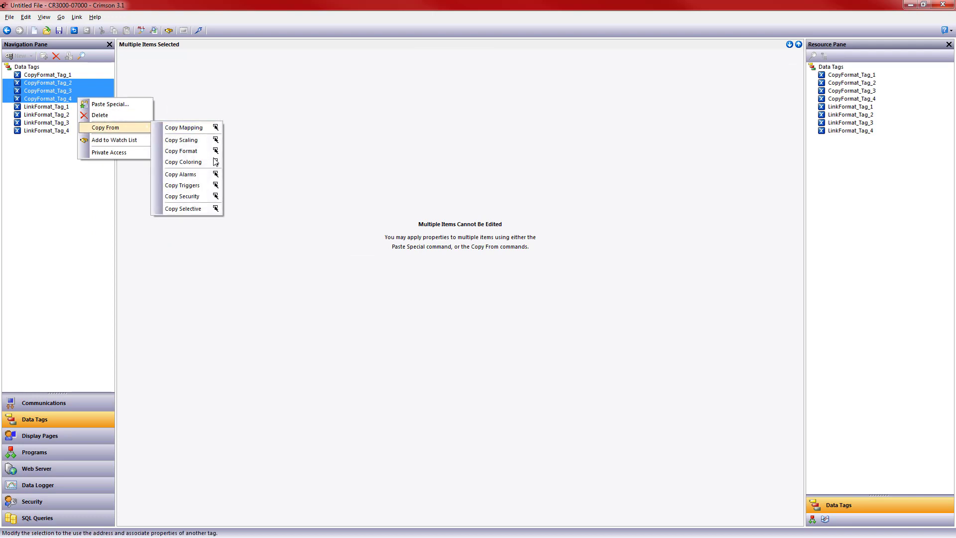
{"action": "left_click", "coordinate": [183, 161]}
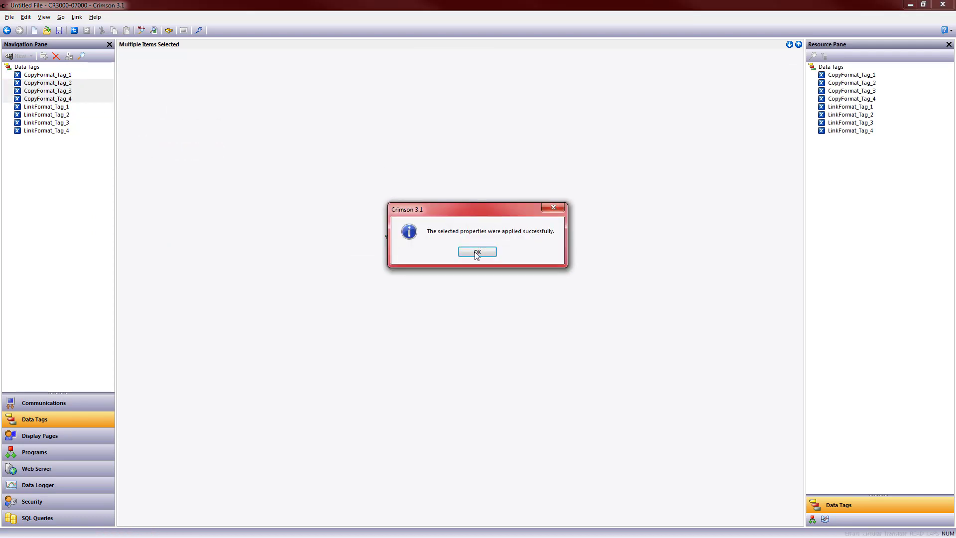
{"action": "mouse_move", "coordinate": [460, 254]}
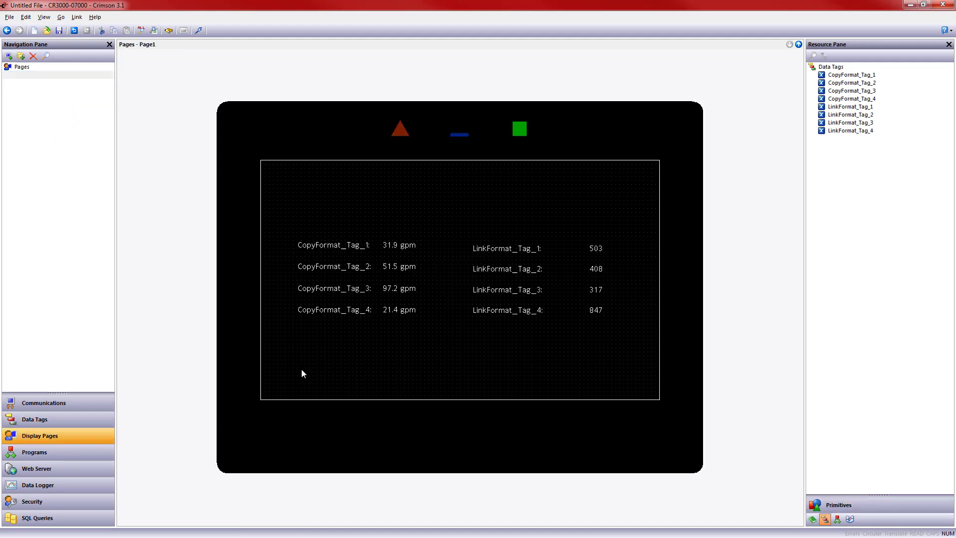
Step: Set LinkFormat_Tag_1 to Numeric with two decimal places and units m
{"action": "left_click", "coordinate": [34, 419]}
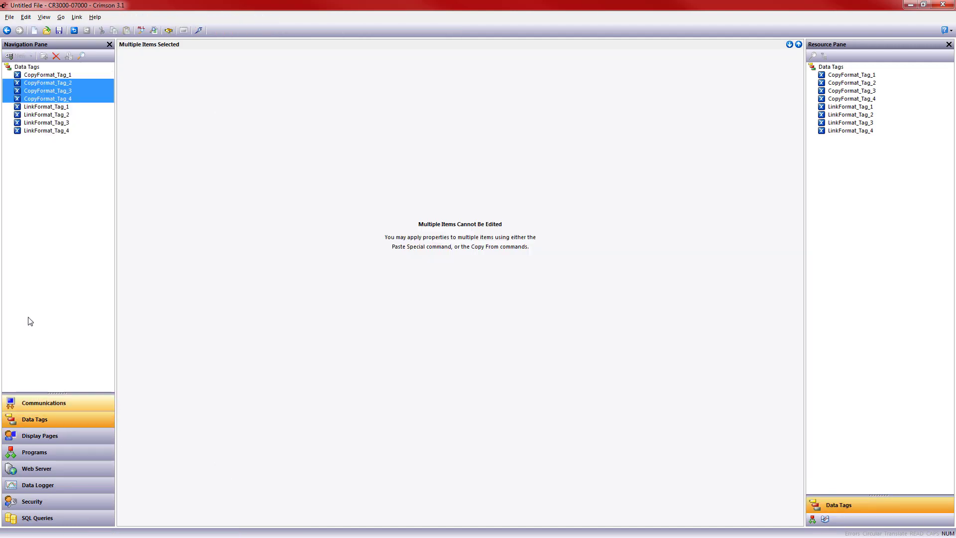
{"action": "left_click", "coordinate": [47, 107]}
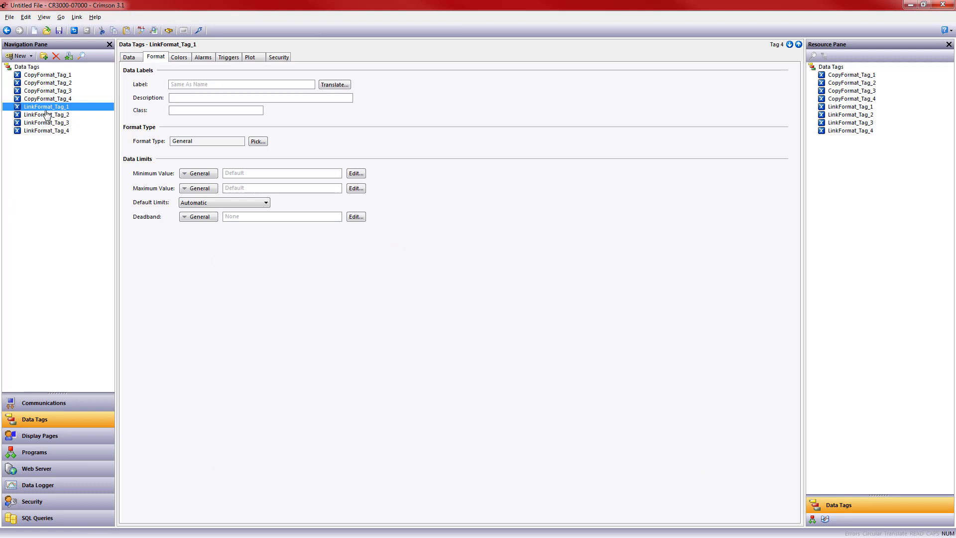
{"action": "mouse_move", "coordinate": [47, 130]}
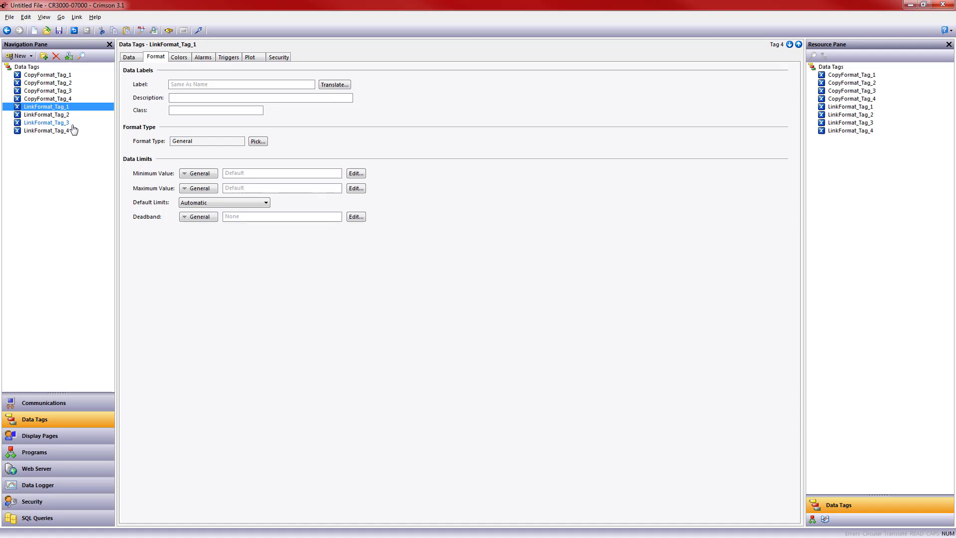
{"action": "mouse_move", "coordinate": [69, 142]}
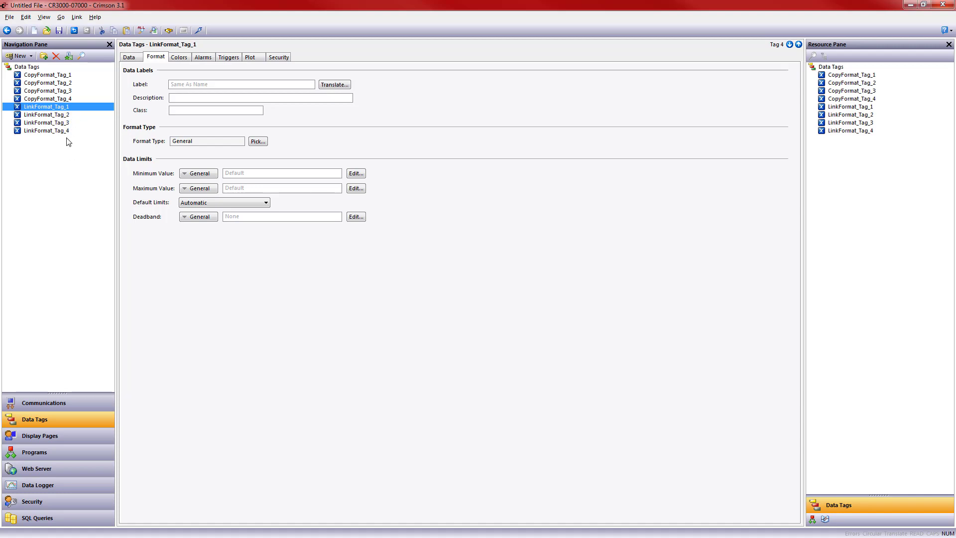
{"action": "left_click", "coordinate": [257, 141]}
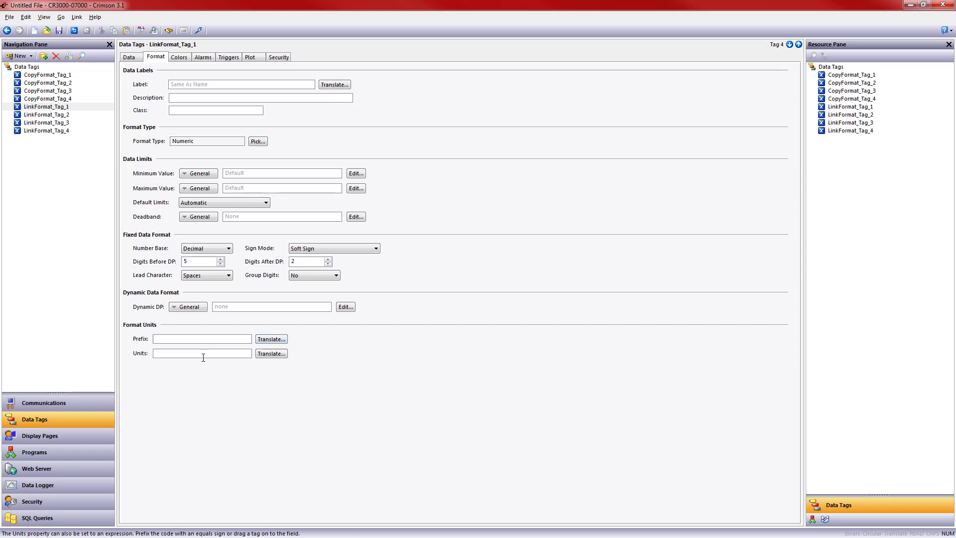
{"action": "type", "text": "m"}
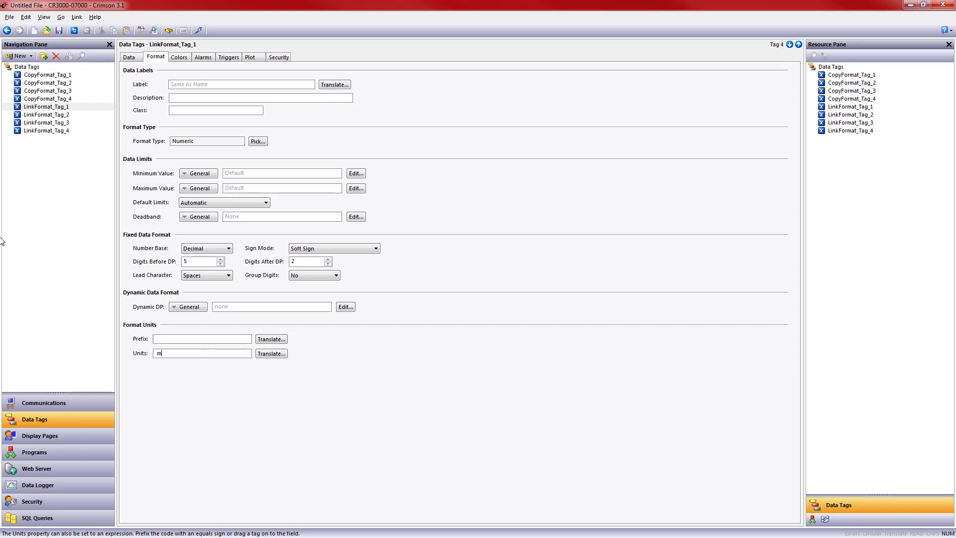
{"action": "mouse_move", "coordinate": [54, 407]}
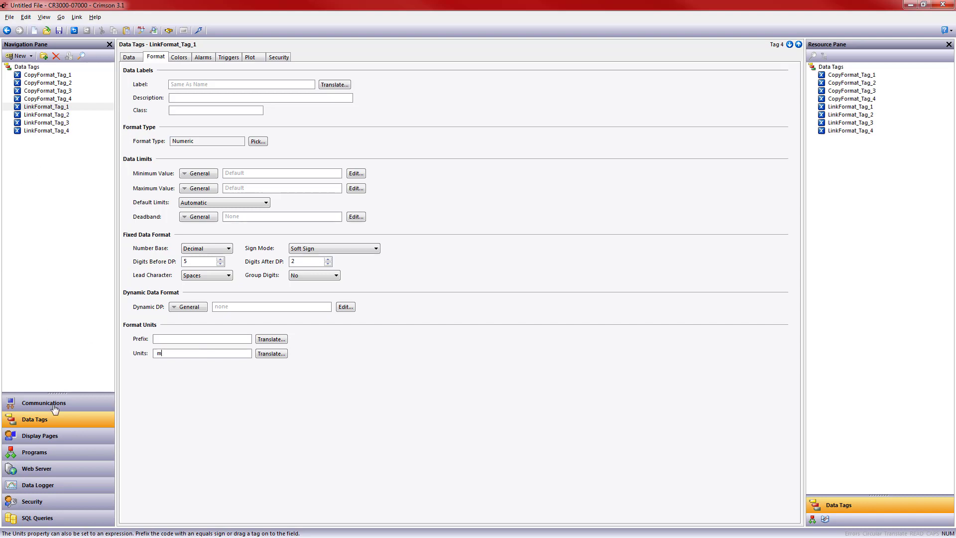
Step: After confirming 5.03 m on Page1, set LinkFormat_Tag_2 to a Linked format based on LinkFormat_Tag_1
{"action": "left_click", "coordinate": [40, 435]}
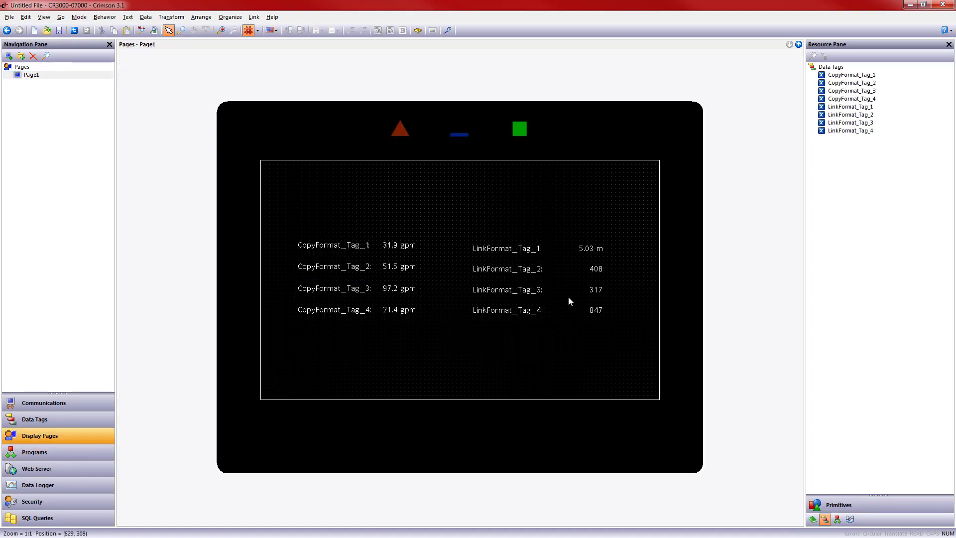
{"action": "mouse_move", "coordinate": [18, 381]}
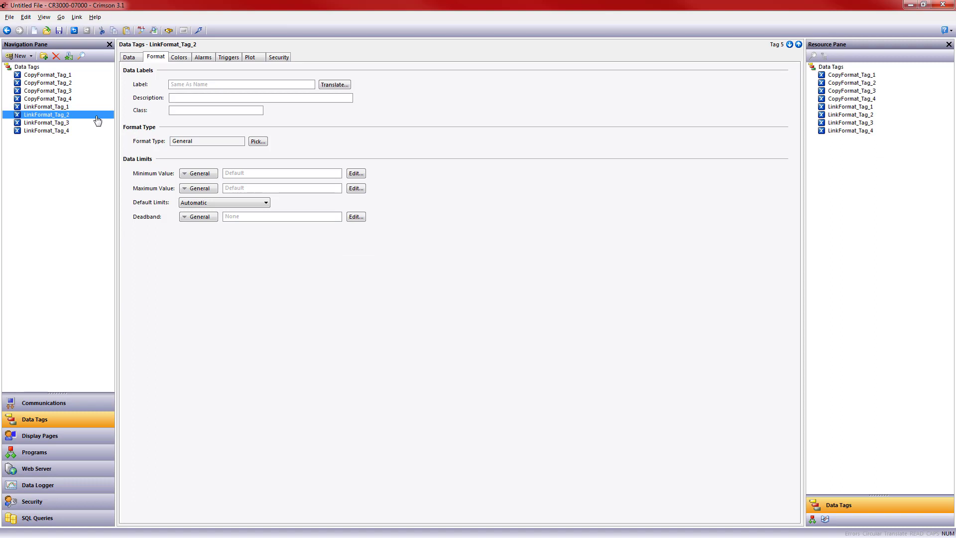
{"action": "mouse_move", "coordinate": [231, 153]}
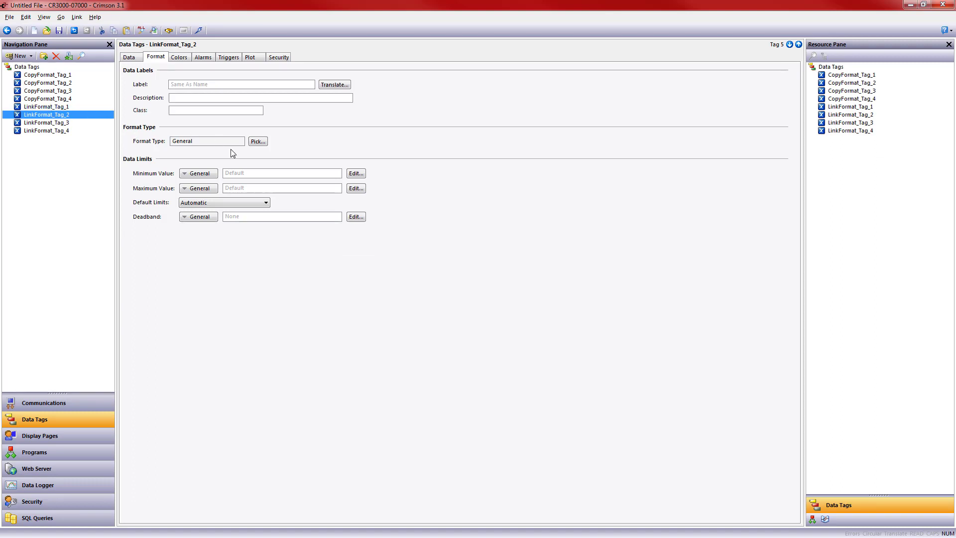
{"action": "left_click", "coordinate": [257, 140]}
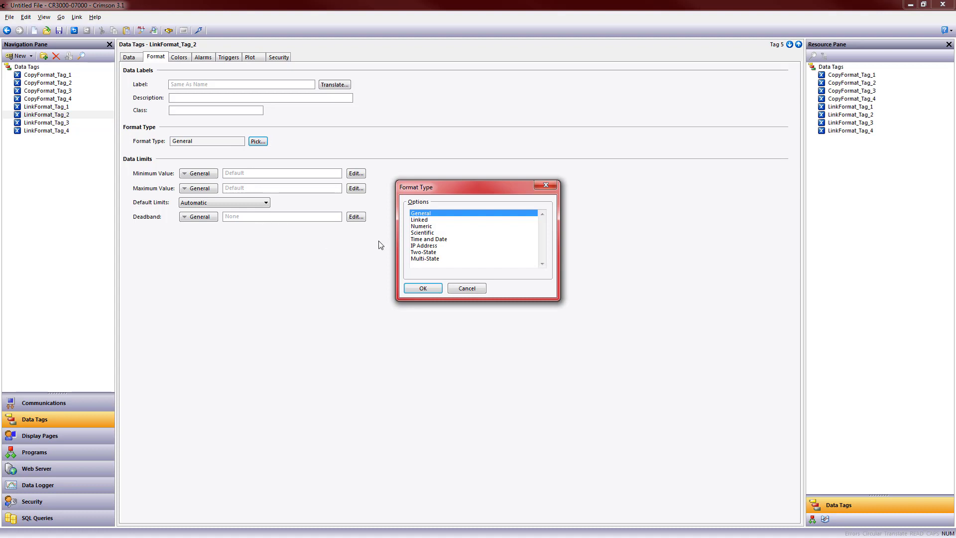
{"action": "left_click", "coordinate": [420, 219]}
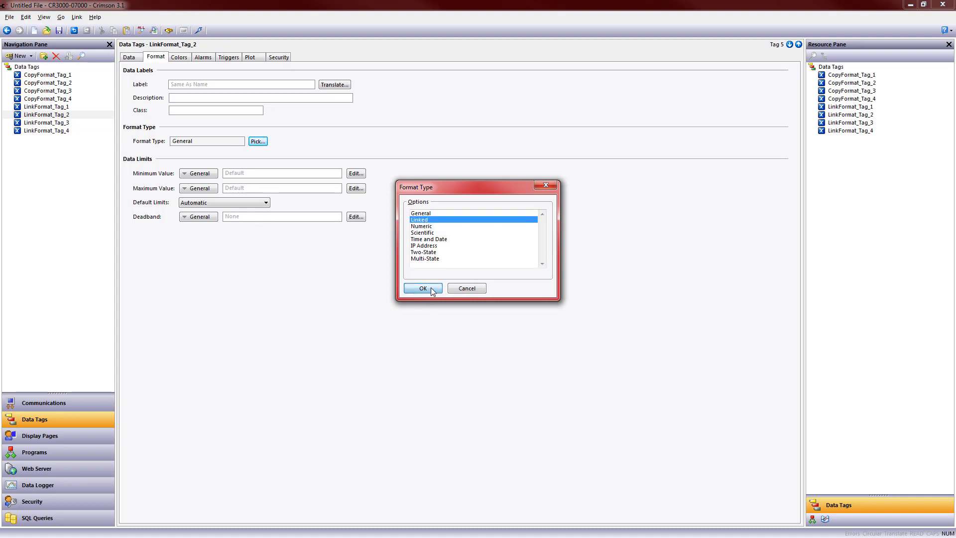
{"action": "left_click", "coordinate": [422, 288]}
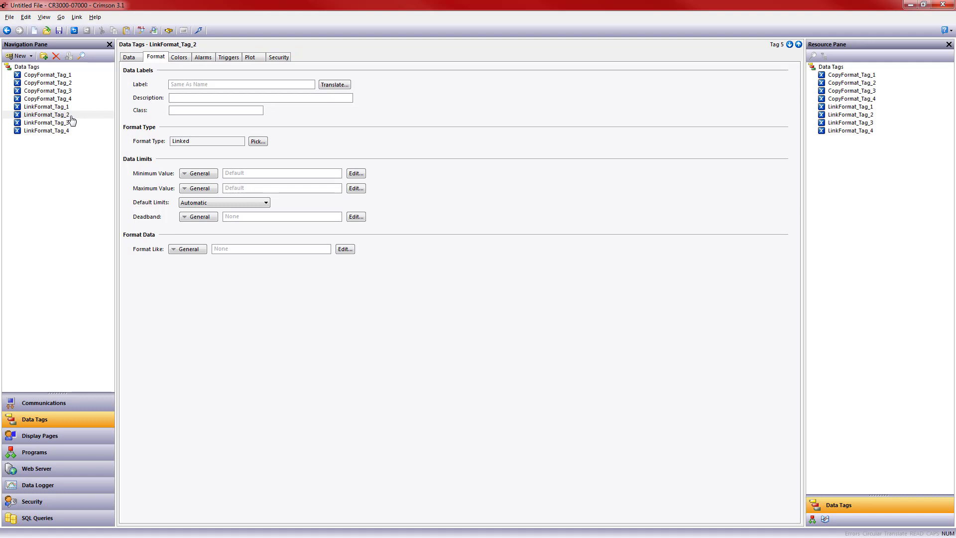
{"action": "mouse_move", "coordinate": [316, 249]}
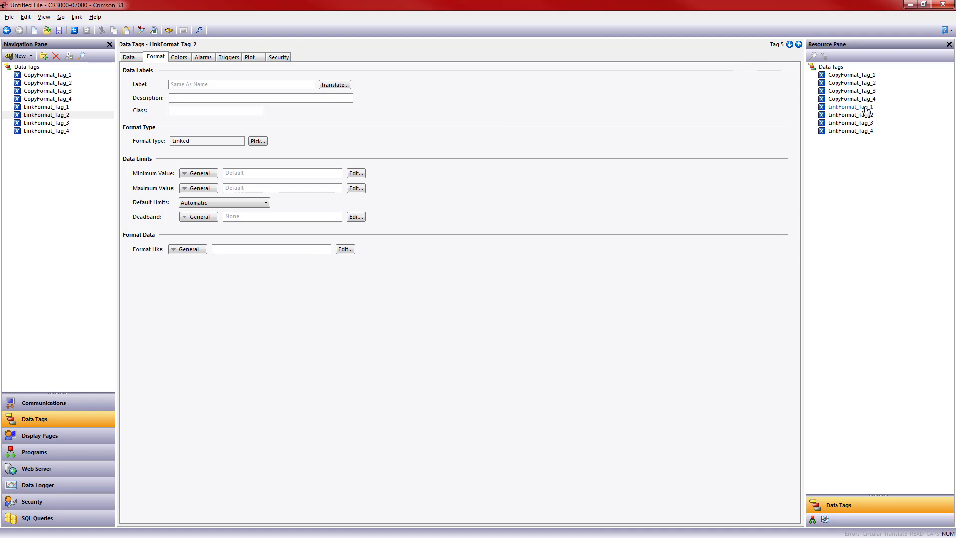
{"action": "left_click", "coordinate": [271, 249]}
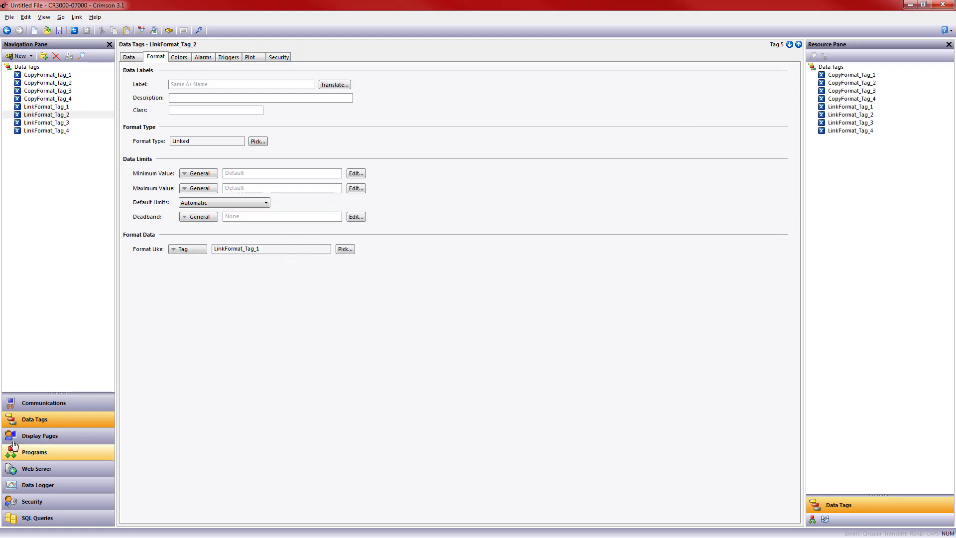
{"action": "left_click", "coordinate": [38, 435]}
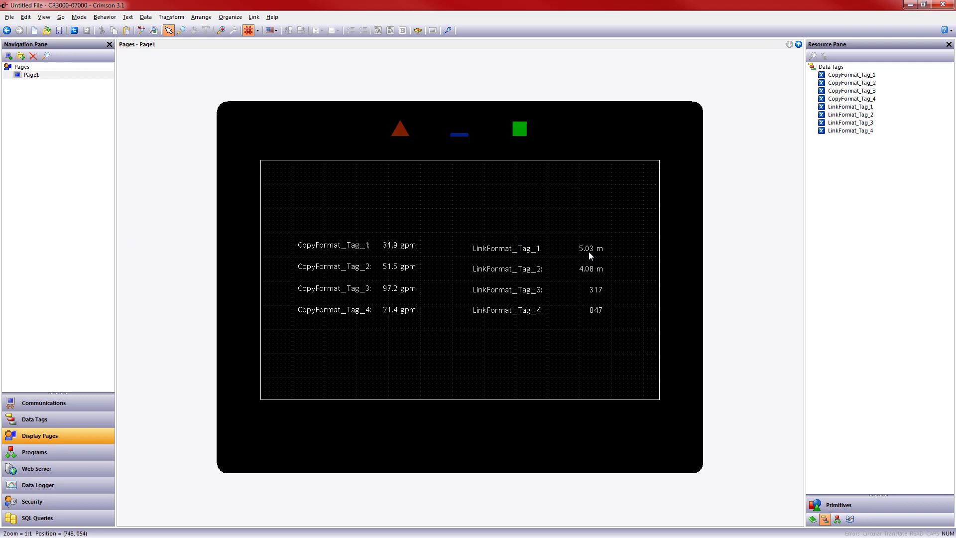
{"action": "mouse_move", "coordinate": [41, 451]}
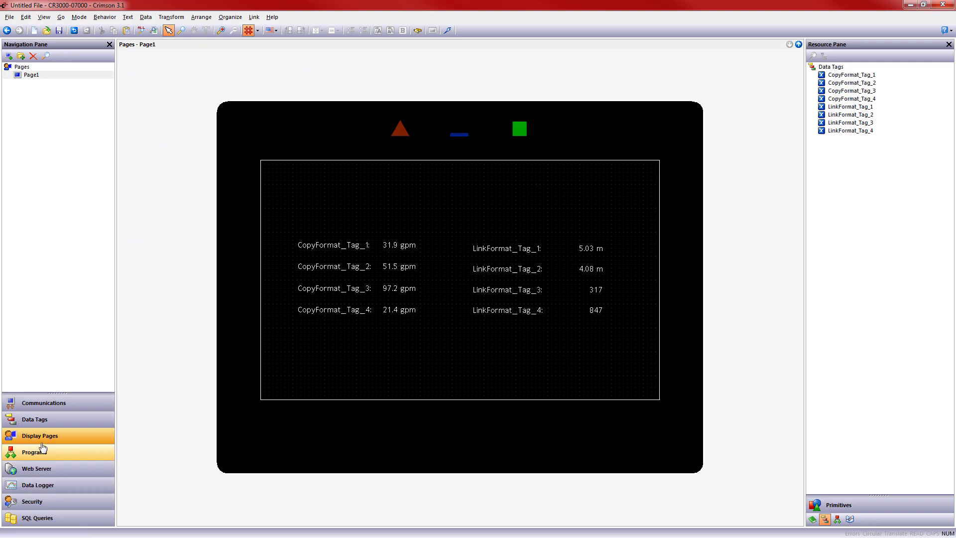
{"action": "left_click", "coordinate": [35, 419]}
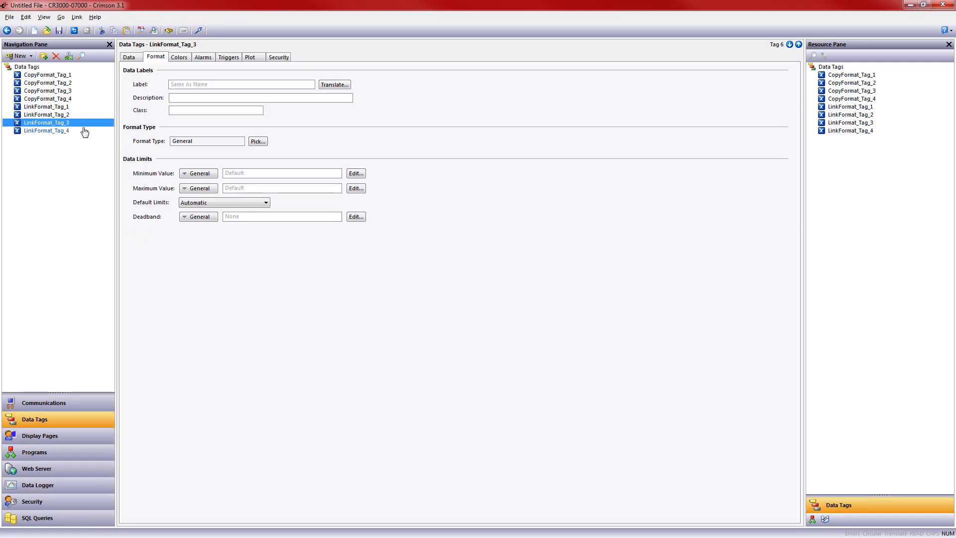
{"action": "right_click", "coordinate": [47, 131]}
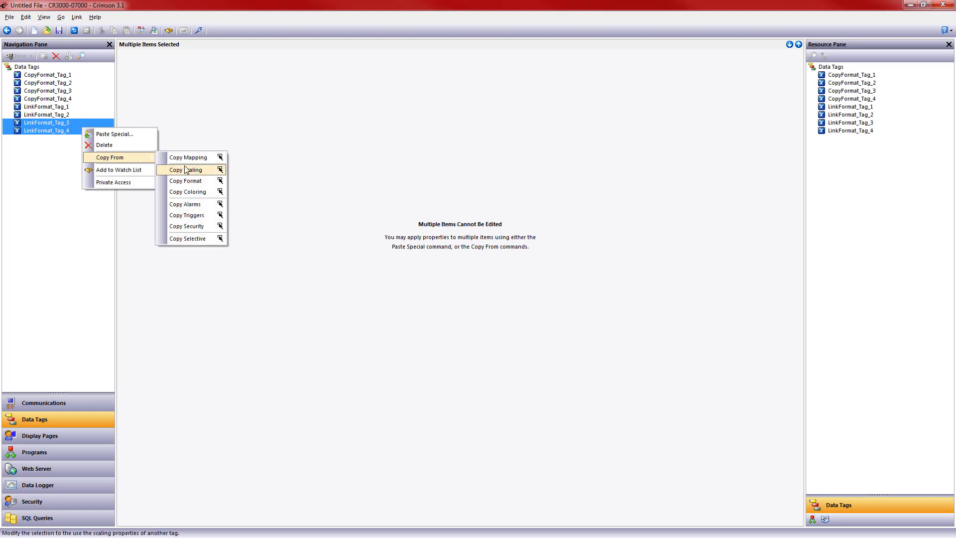
{"action": "left_click", "coordinate": [185, 170]}
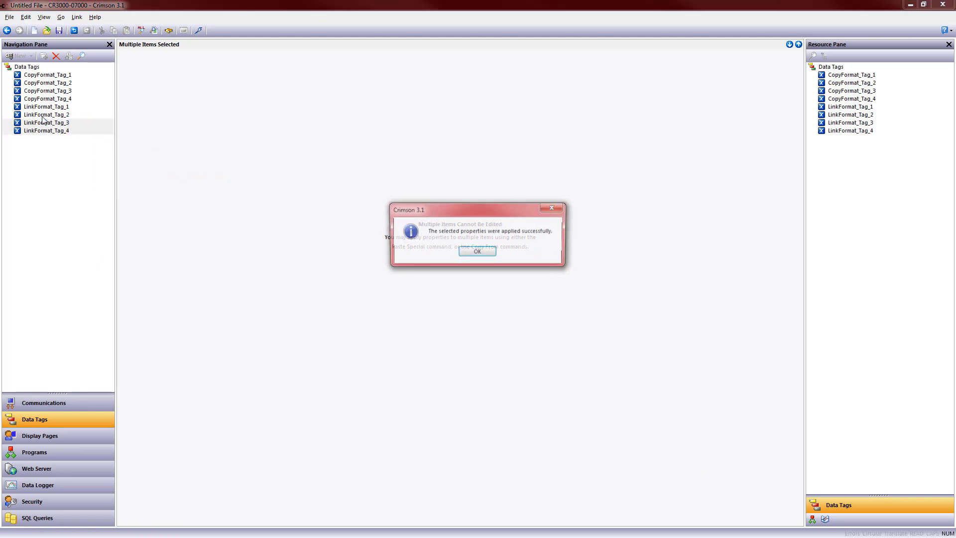
{"action": "left_click", "coordinate": [477, 251]}
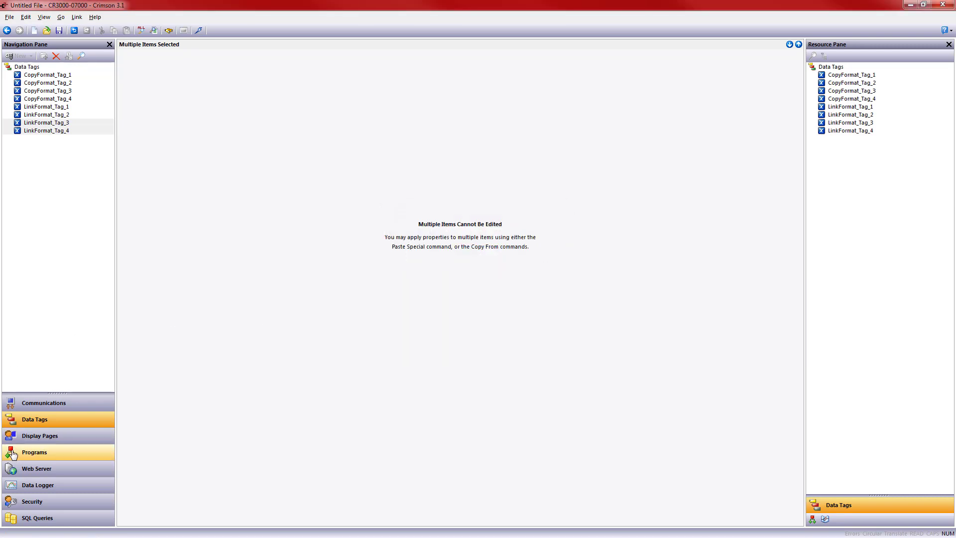
{"action": "left_click", "coordinate": [39, 435]}
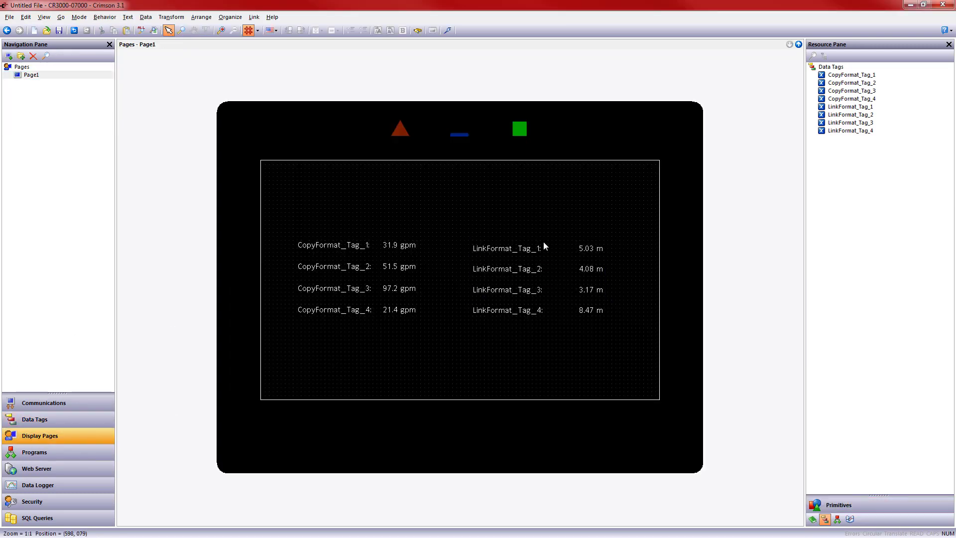
{"action": "mouse_move", "coordinate": [547, 255]}
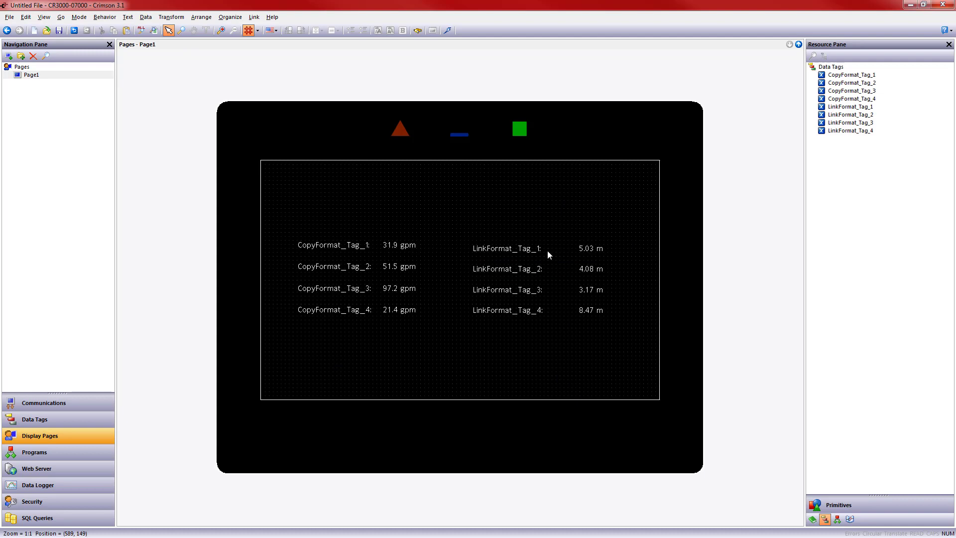
{"action": "mouse_move", "coordinate": [26, 378]}
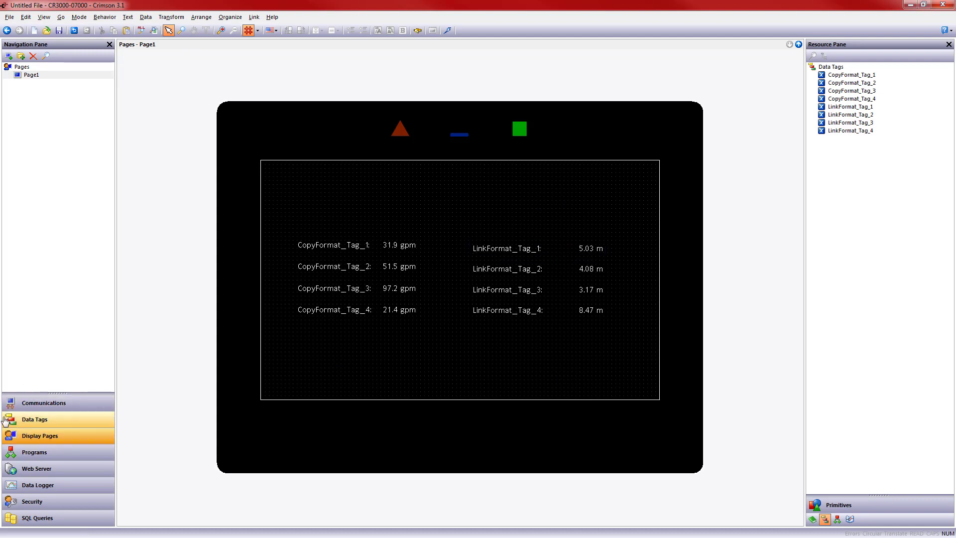
Step: Change LinkFormat_Tag_1's units to yd and check all LinkFormat readouts show yd on Page1
{"action": "left_click", "coordinate": [35, 419]}
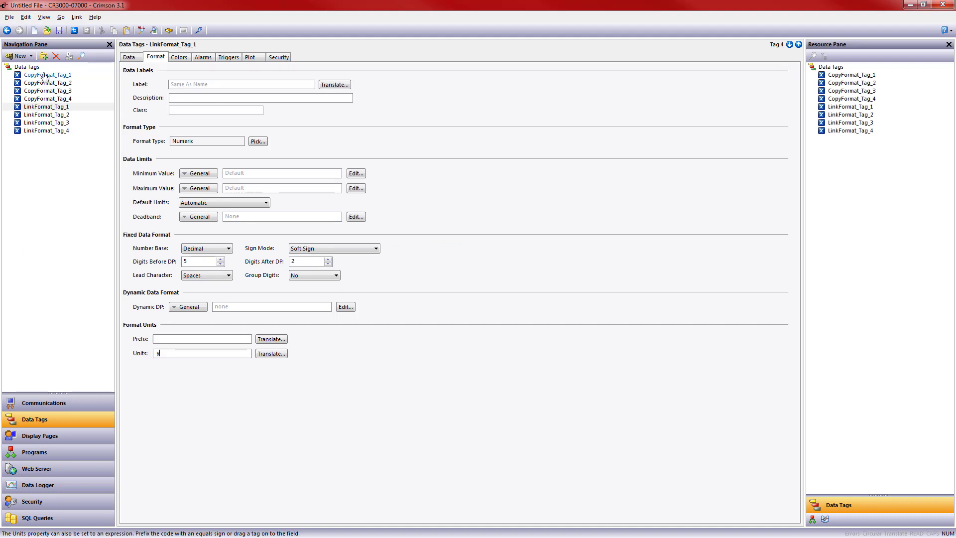
{"action": "mouse_move", "coordinate": [74, 431]}
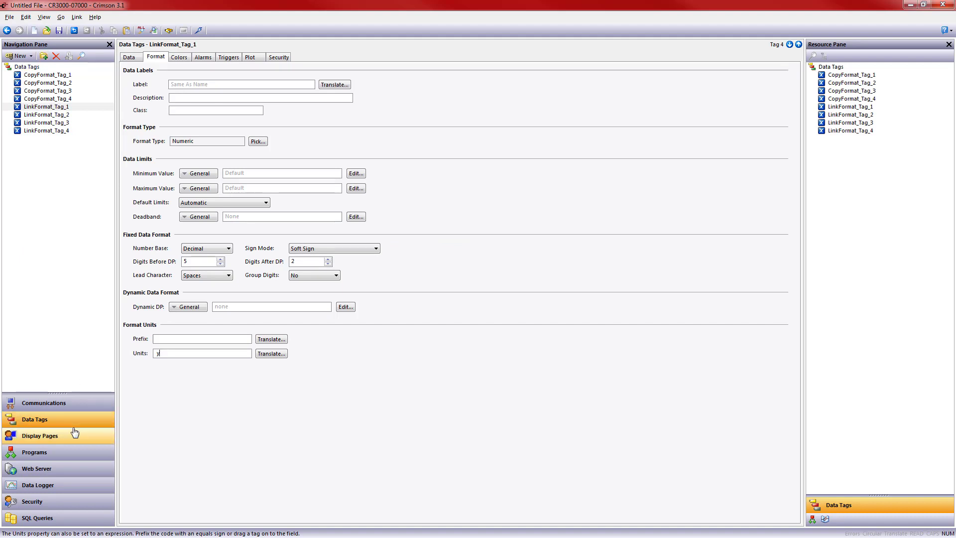
{"action": "type", "text": "d"}
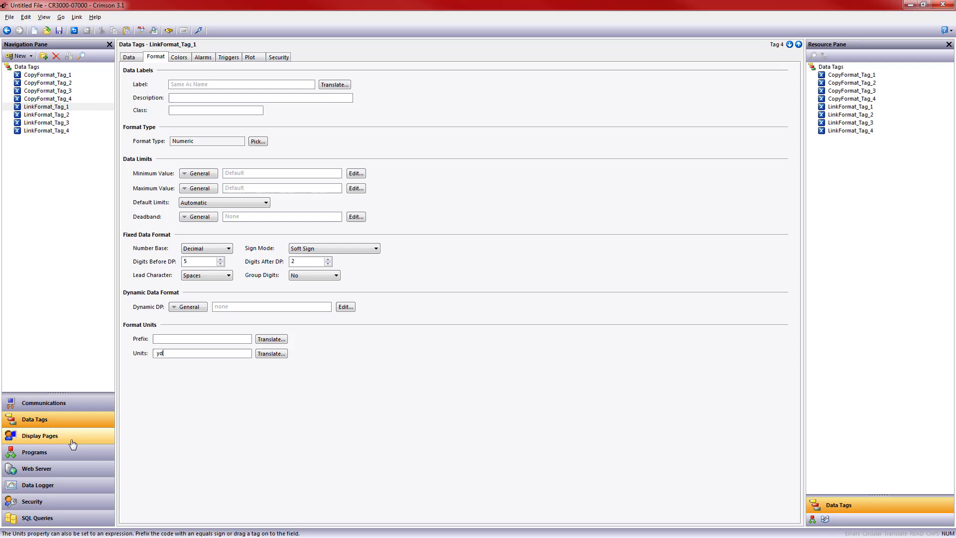
{"action": "left_click", "coordinate": [40, 435]}
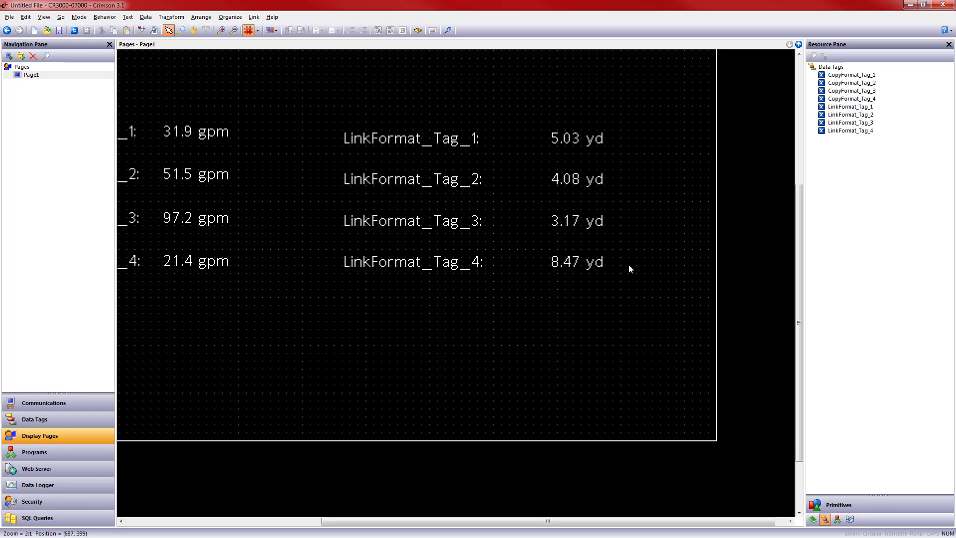
{"action": "mouse_move", "coordinate": [595, 125]}
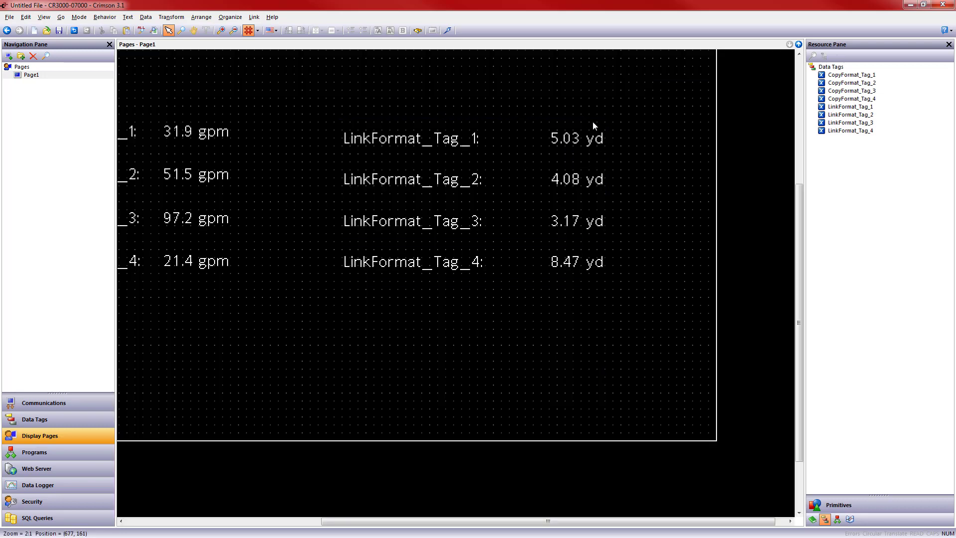
{"action": "mouse_move", "coordinate": [583, 115]}
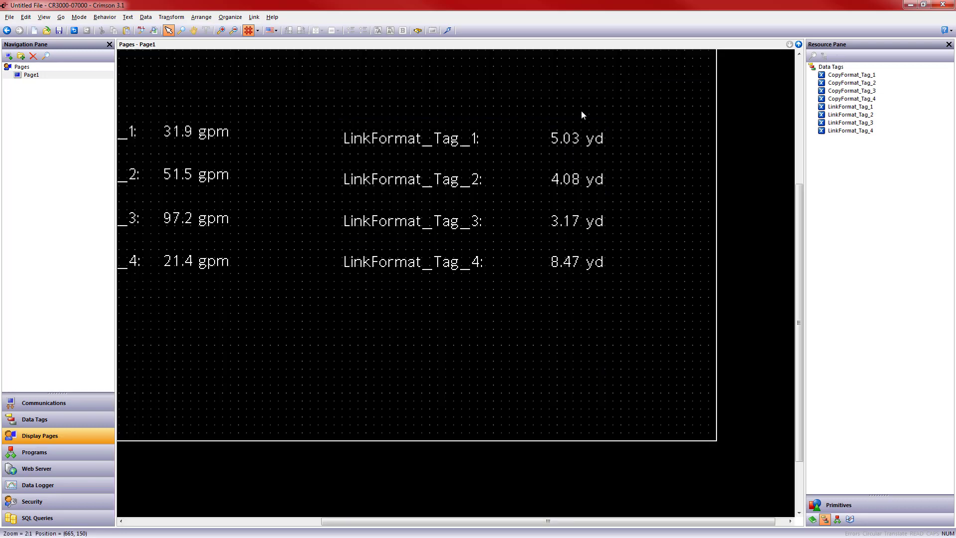
{"action": "mouse_move", "coordinate": [86, 419]}
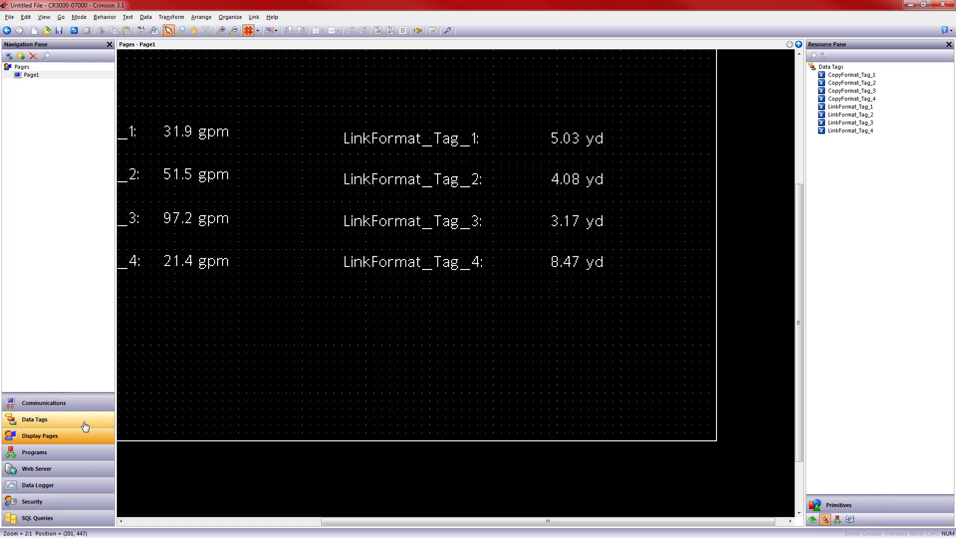
Step: Duplicate CopyFormat_Tag_4 in Data Tags to create CopyFormat_Tag_5
{"action": "left_click", "coordinate": [35, 419]}
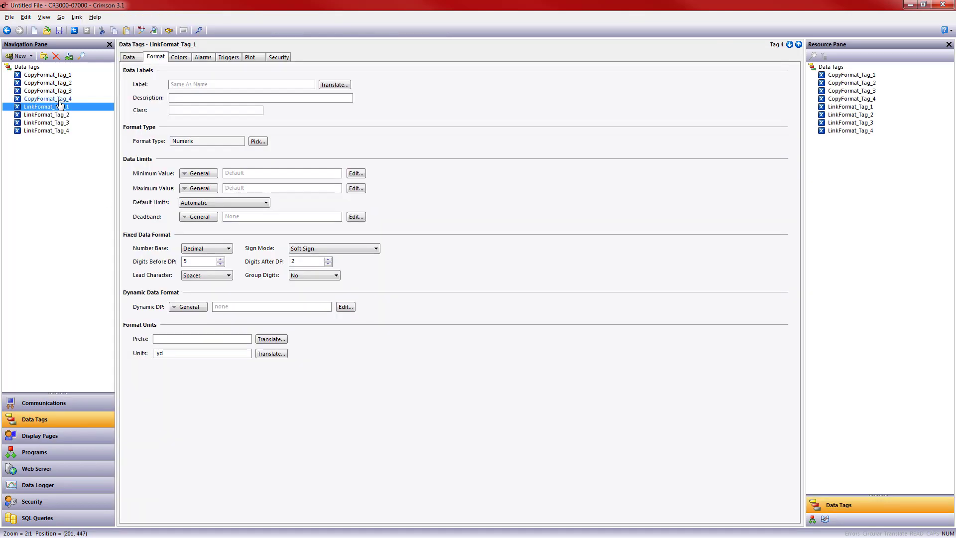
{"action": "left_click", "coordinate": [47, 98]}
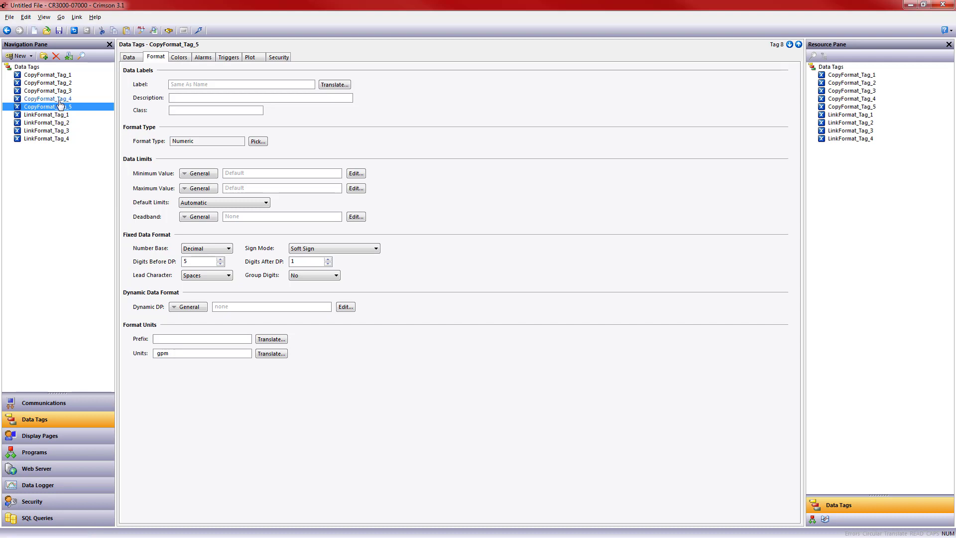
{"action": "mouse_move", "coordinate": [53, 112]}
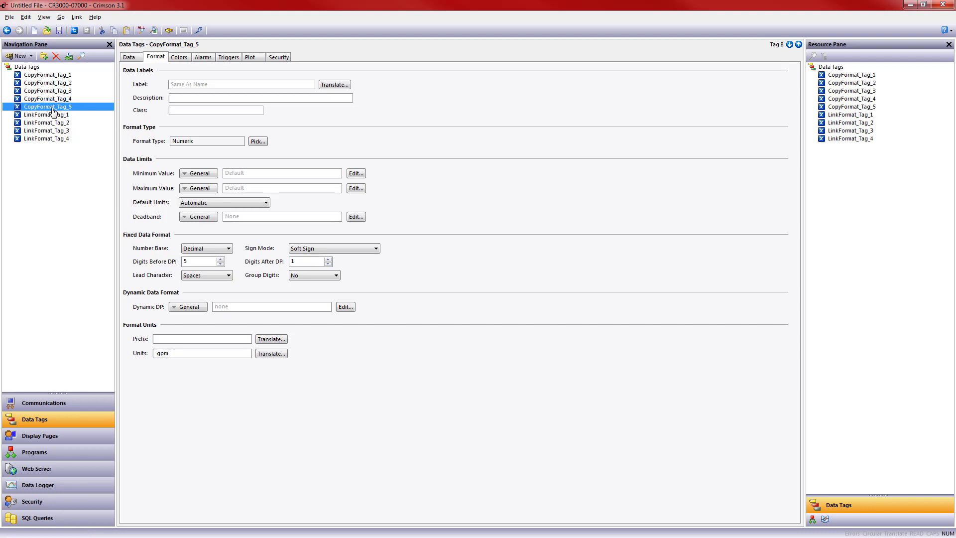
{"action": "left_click", "coordinate": [201, 352]}
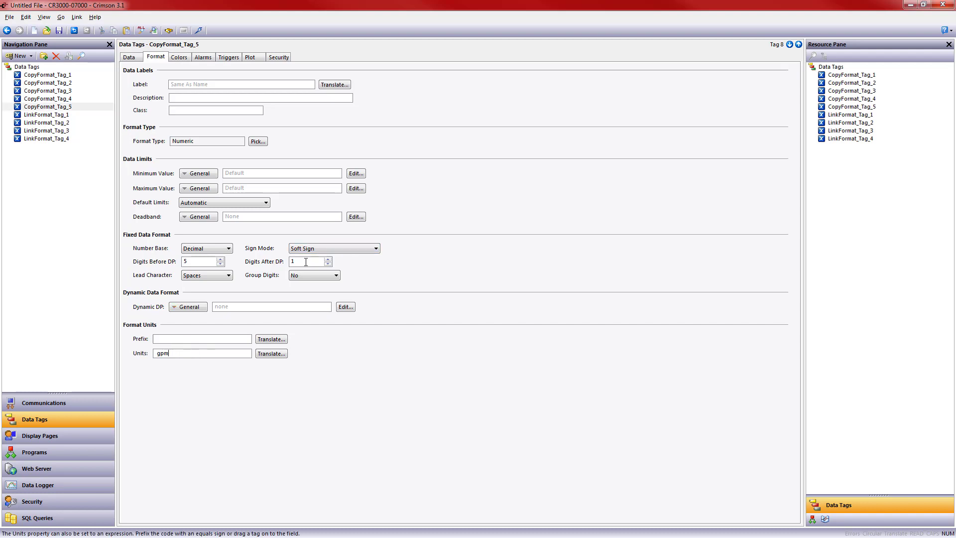
Step: Change CopyFormat_Tag_1's units to lpm and confirm it reads 31.9 lpm on Page1
{"action": "left_click", "coordinate": [48, 74]}
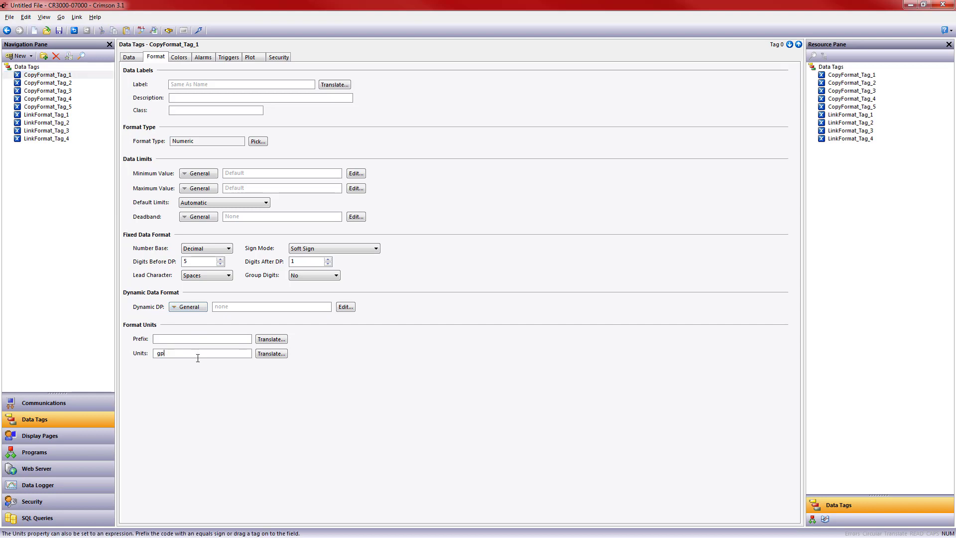
{"action": "type", "text": "lpm"}
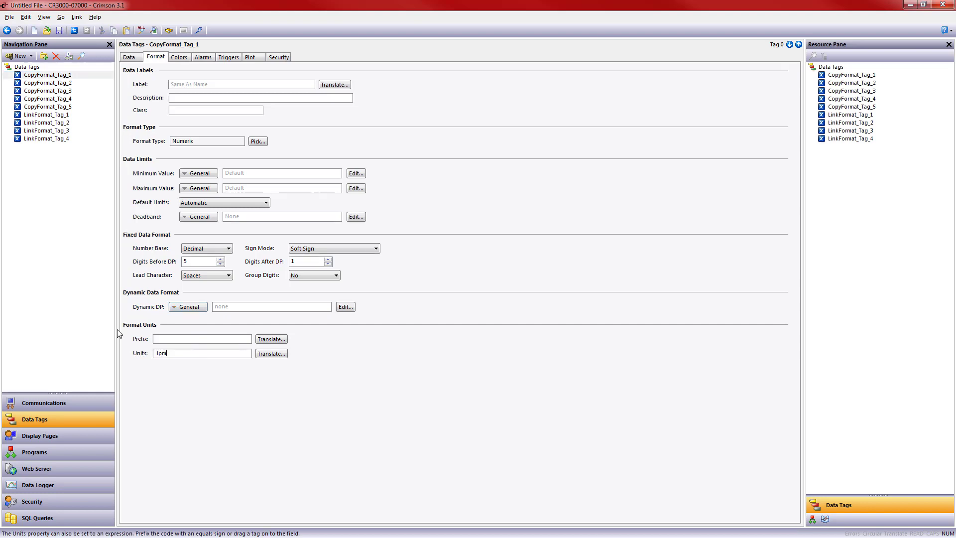
{"action": "left_click", "coordinate": [40, 435]}
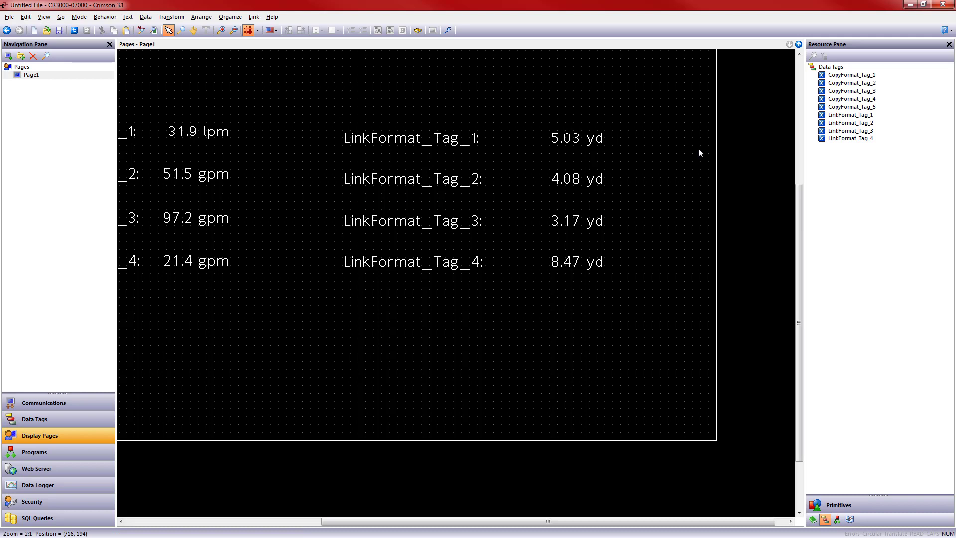
{"action": "scroll", "scroll_direction": "left", "scroll_amount": 3}
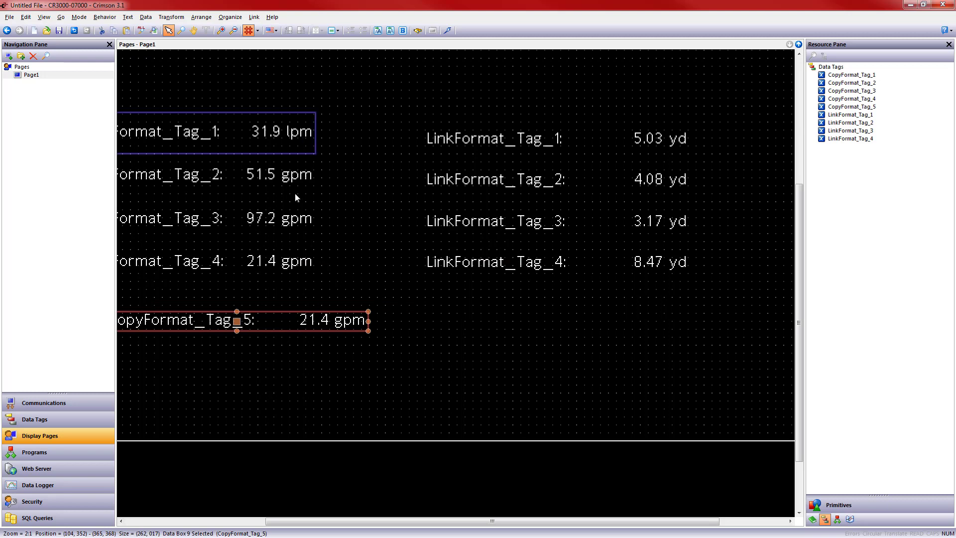
{"action": "left_click", "coordinate": [34, 420]}
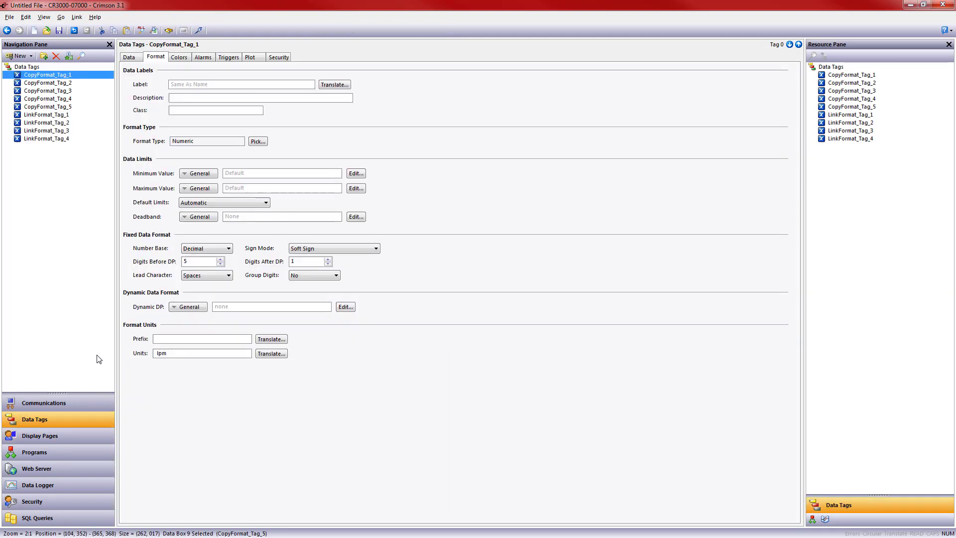
Step: Duplicate LinkFormat_Tag_4 as LinkFormat_Tag_5 and place it on Page1 reading 8.47 yd
{"action": "left_click", "coordinate": [46, 139]}
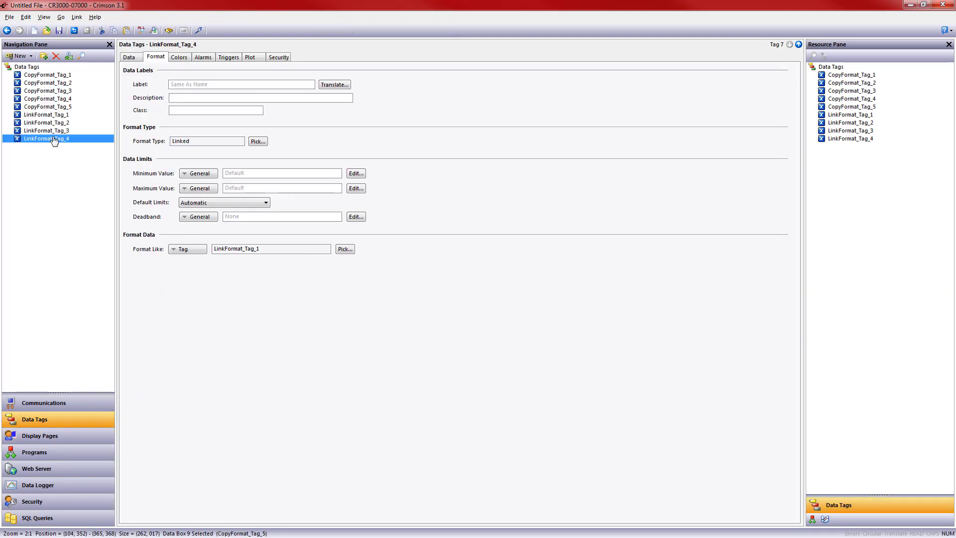
{"action": "left_click", "coordinate": [44, 146]}
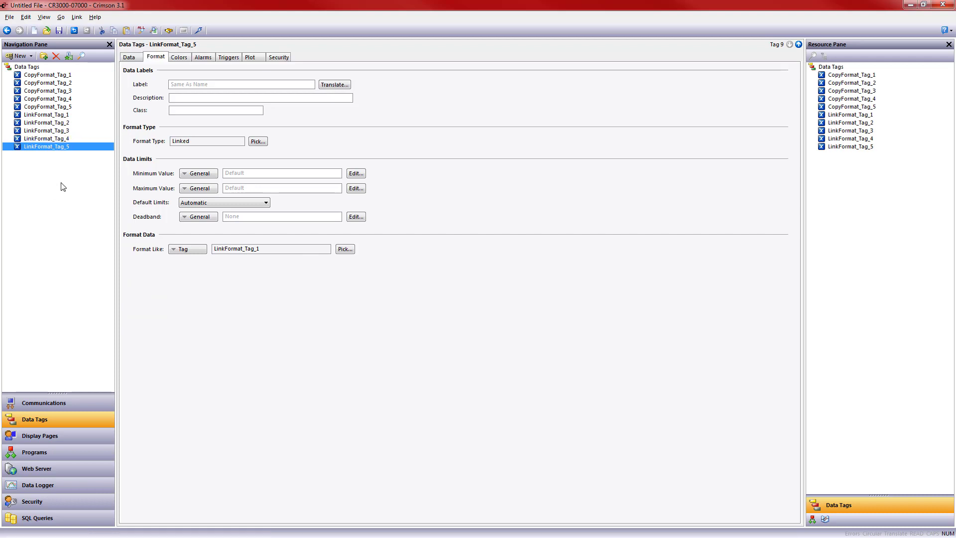
{"action": "left_click", "coordinate": [40, 435]}
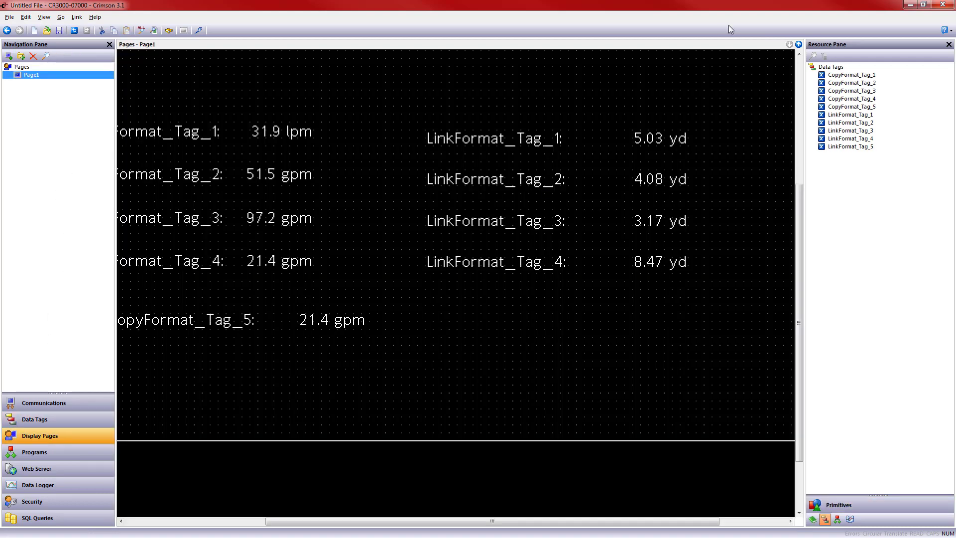
{"action": "mouse_move", "coordinate": [746, 124]}
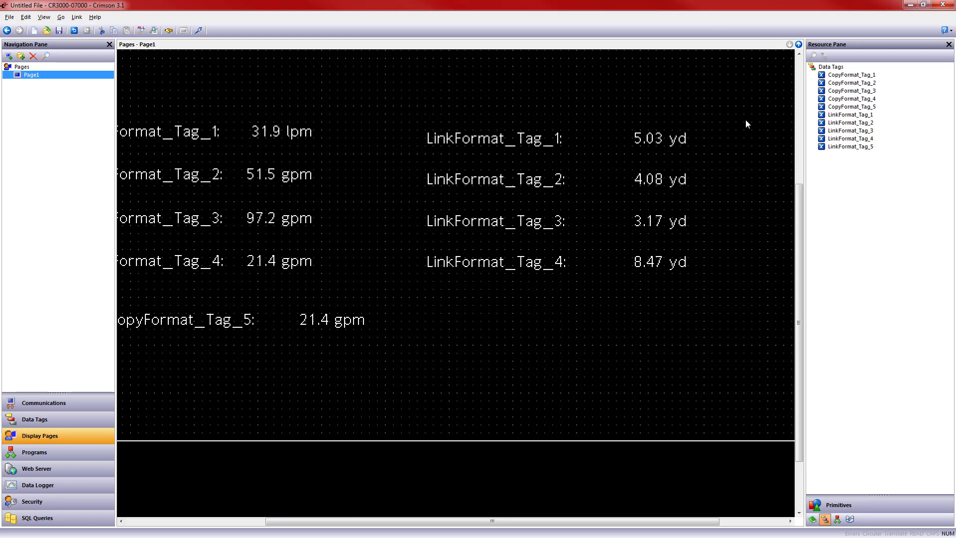
{"action": "mouse_move", "coordinate": [673, 275]}
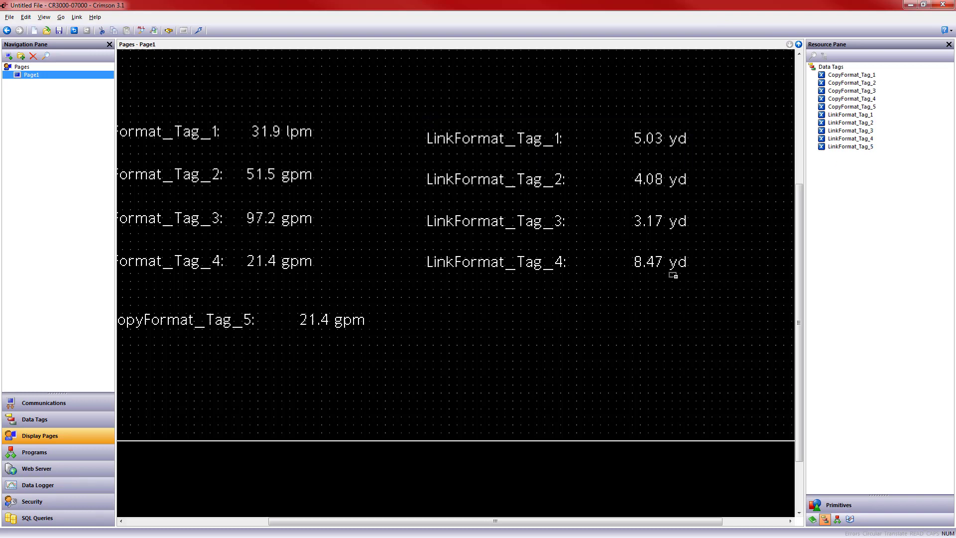
{"action": "left_click", "coordinate": [542, 320]}
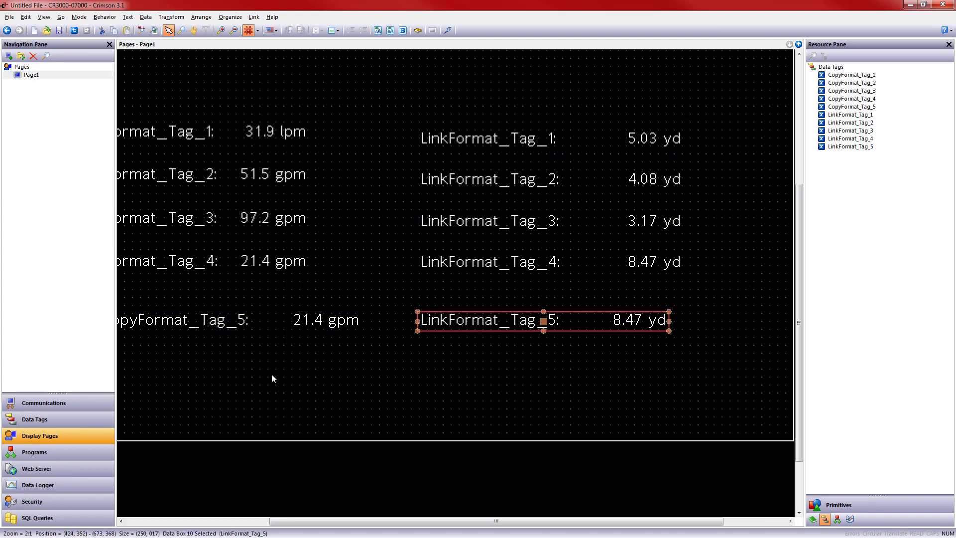
Step: Review LinkFormat_Tag_1's format settings in Data Tags and return to Page1
{"action": "left_click", "coordinate": [34, 419]}
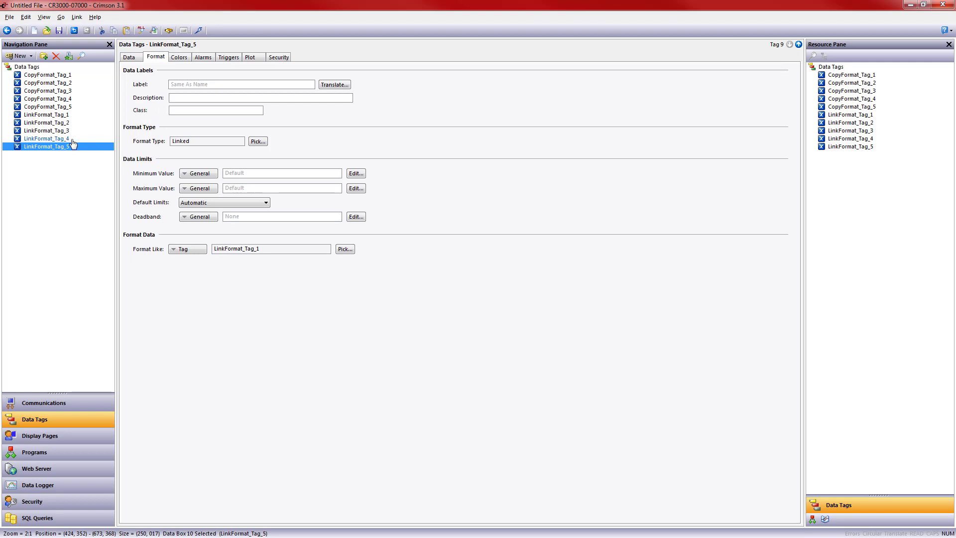
{"action": "left_click", "coordinate": [47, 115]}
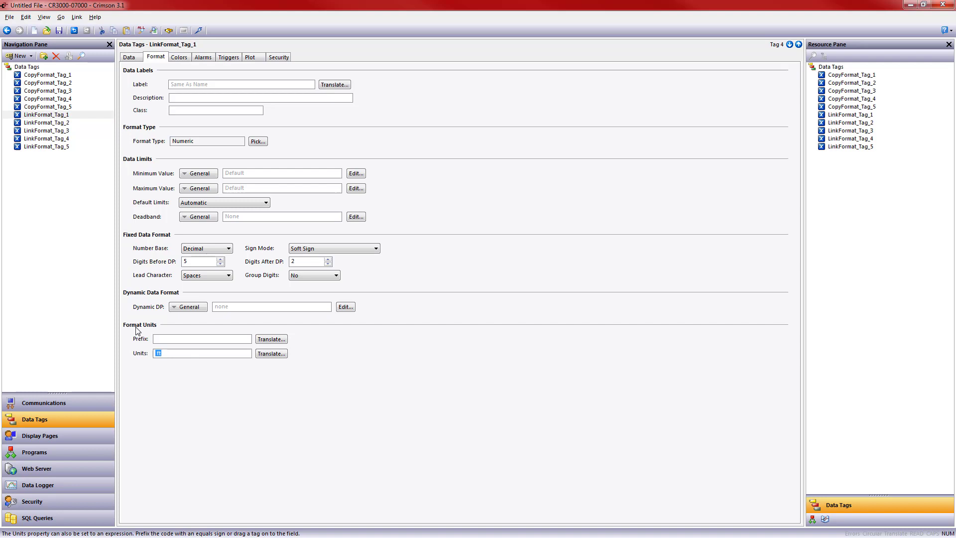
{"action": "left_click", "coordinate": [40, 435]}
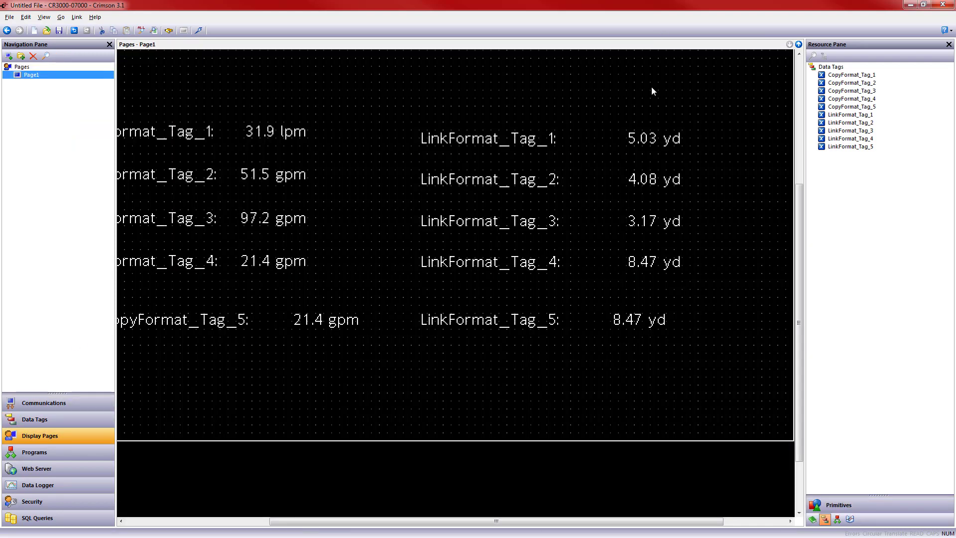